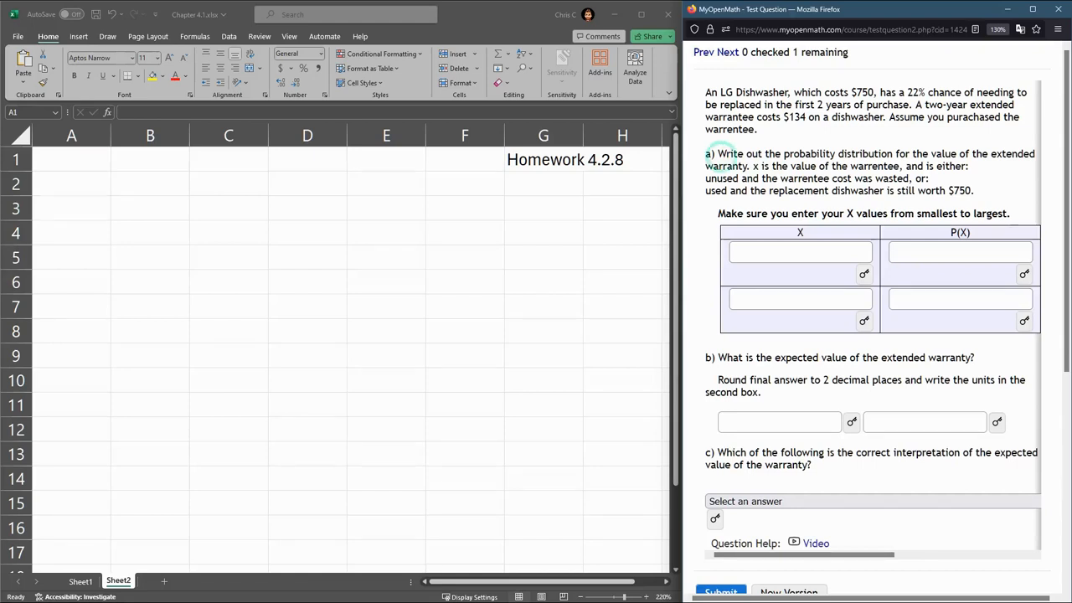
Step: Enter -134 as the first x value in the part a distribution table
left_click_drag(717, 154, 750, 165)
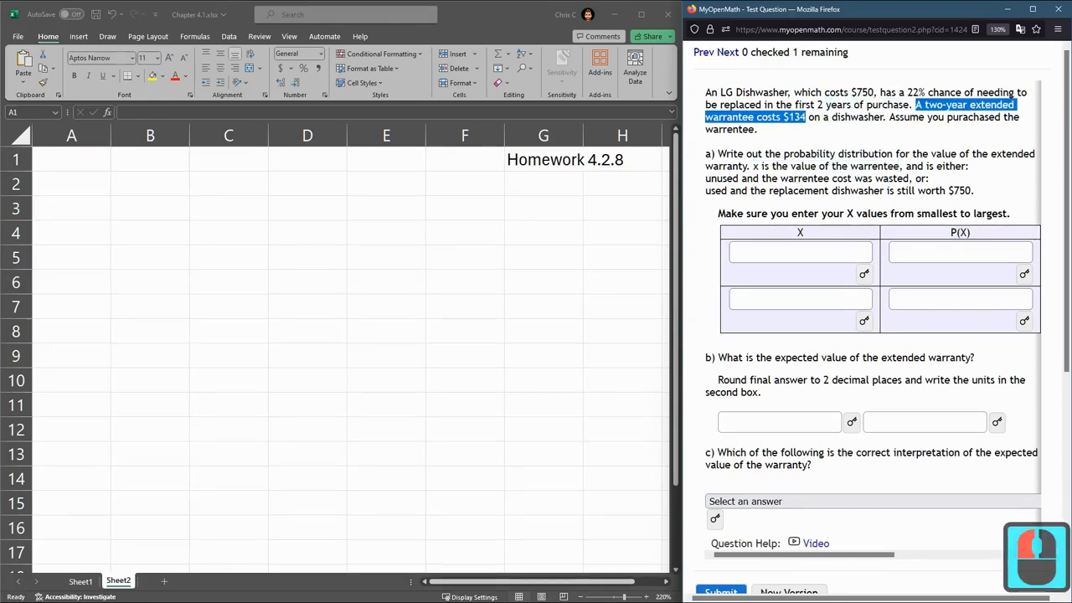
left_click(799, 252)
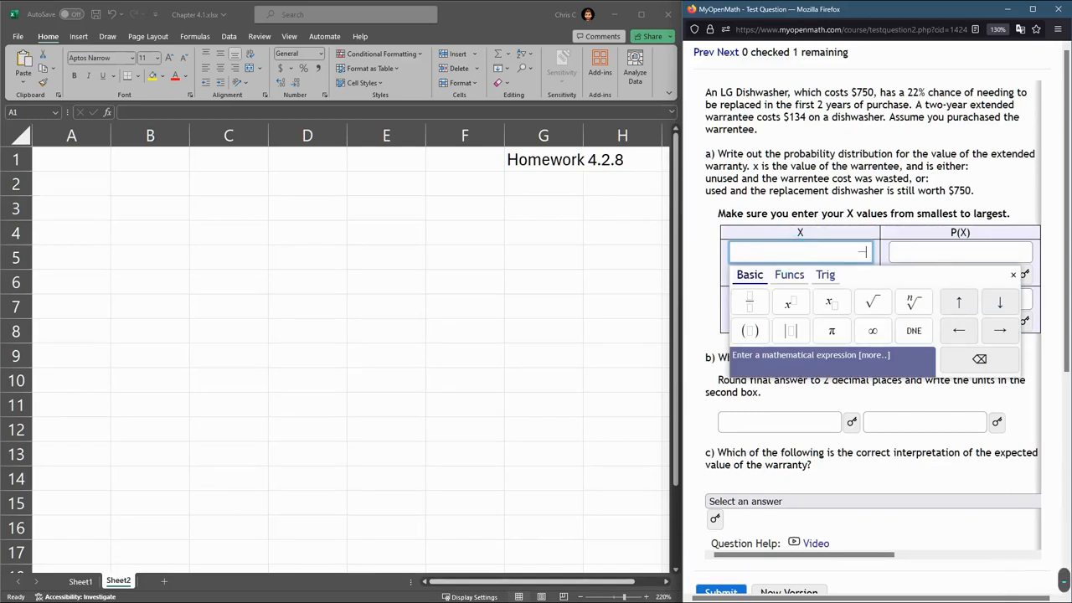
type("-134")
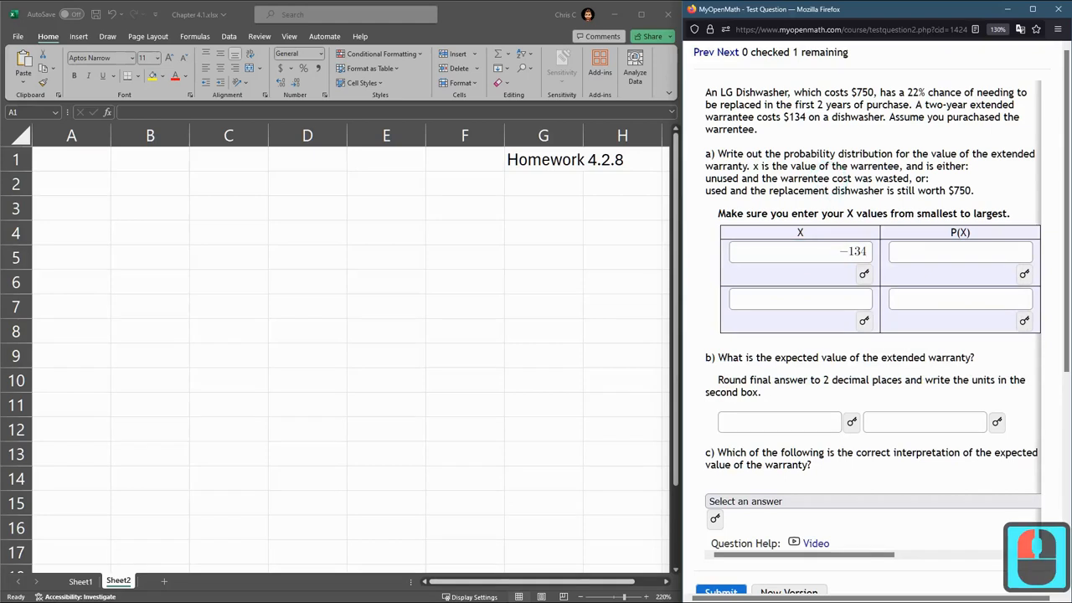
left_click(799, 298)
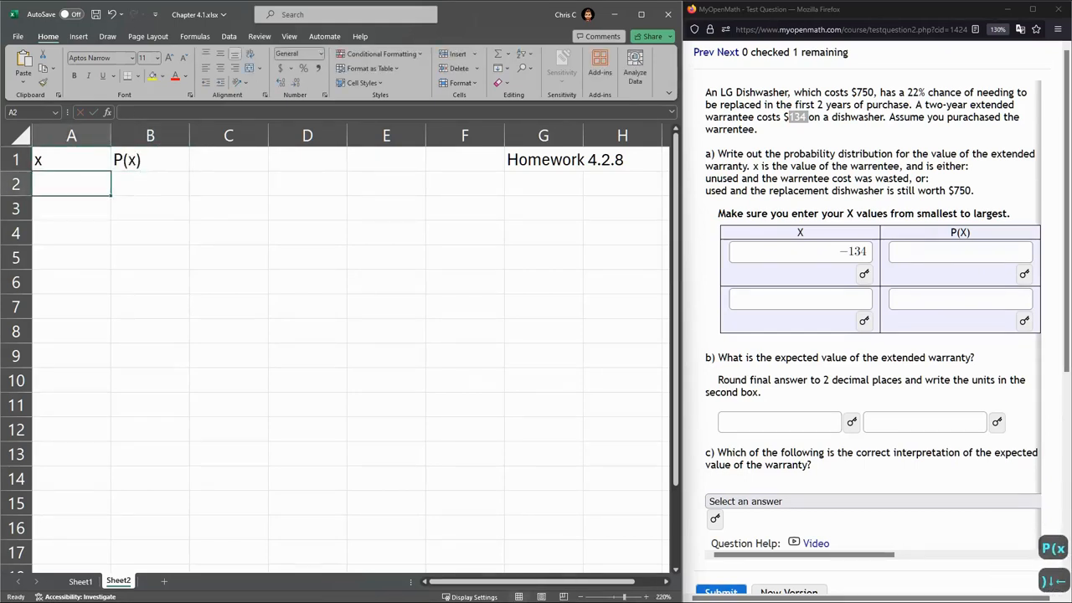
Step: List x values -134 in A2 and 616 via =-134+750 in A3
type("-134")
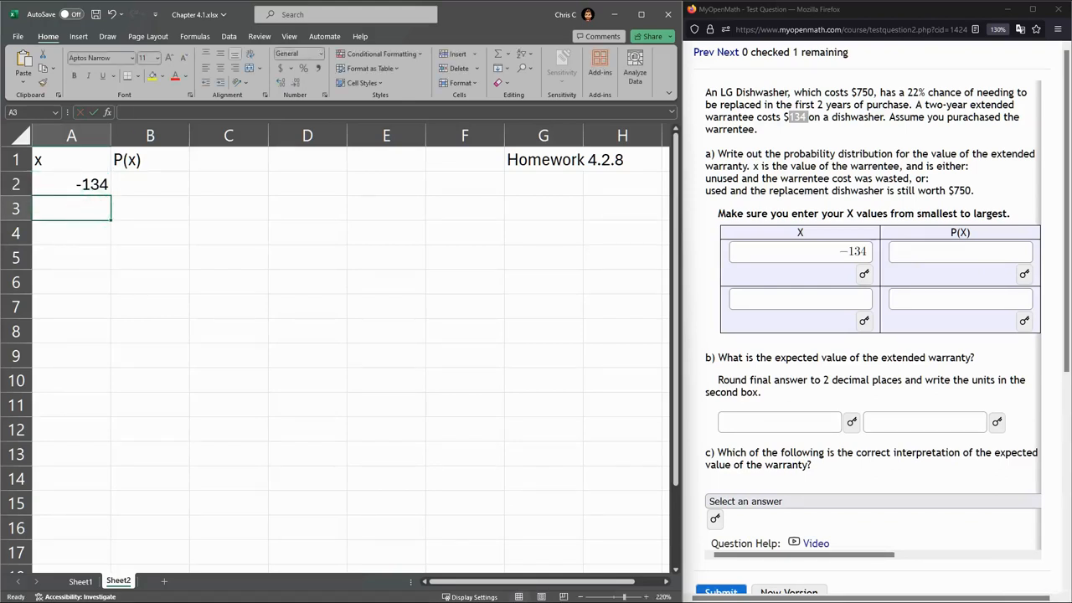
type("=-134")
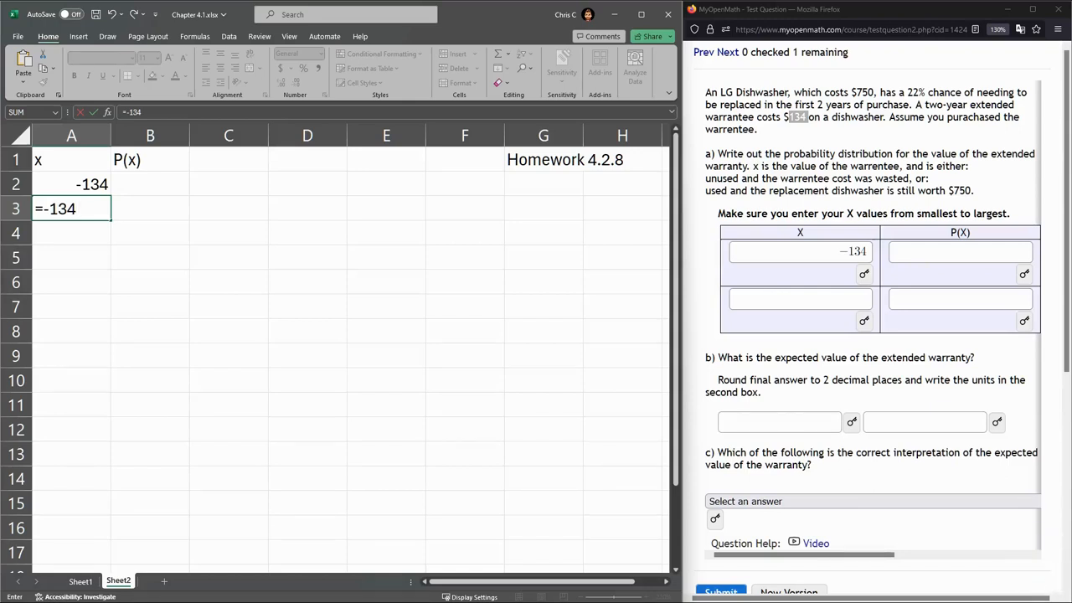
type("+")
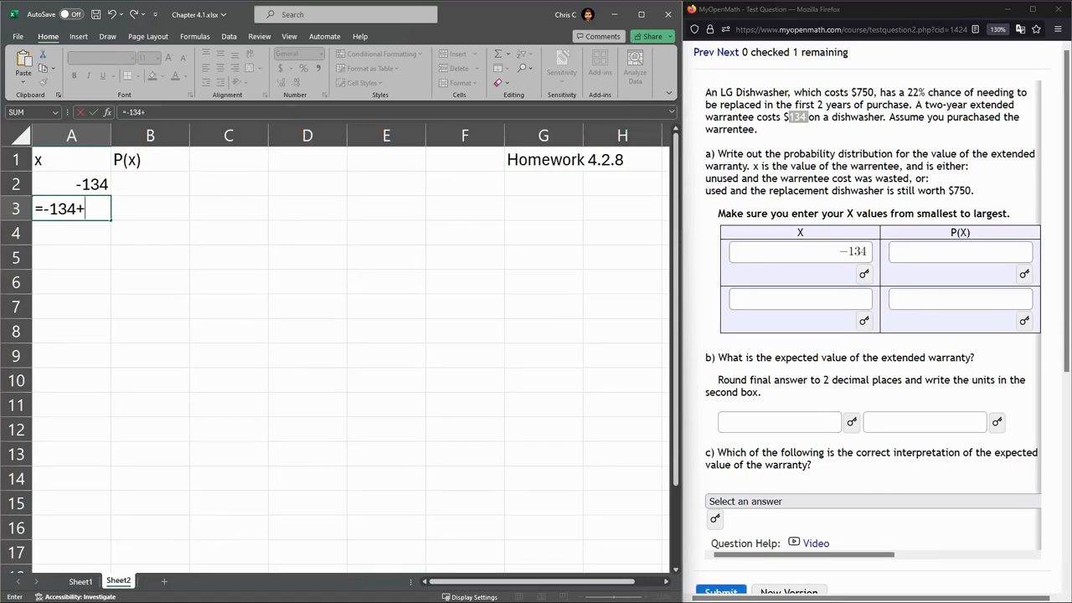
type("750")
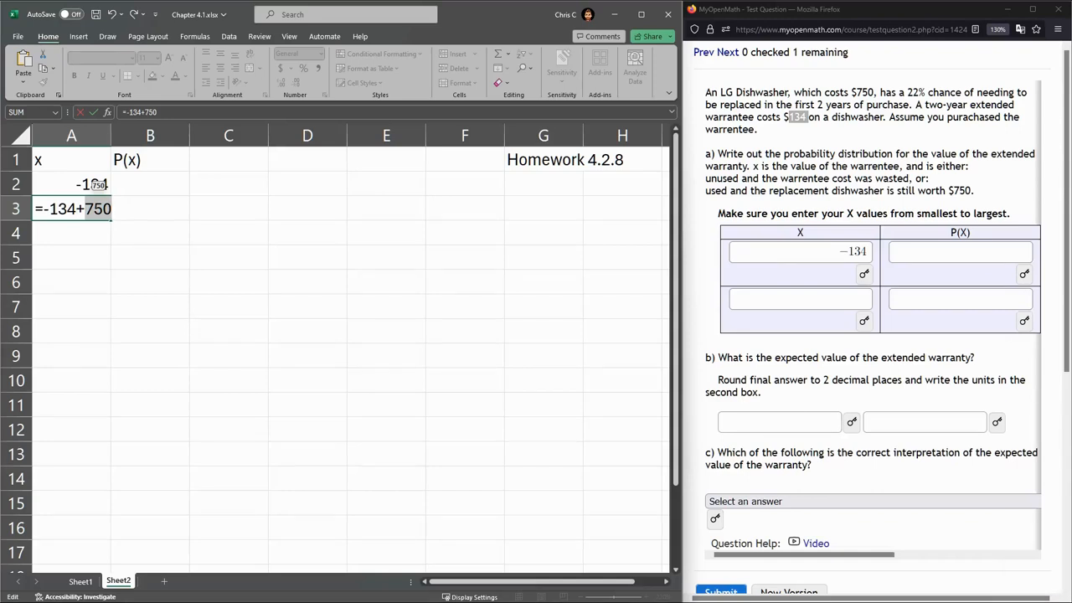
key("Return")
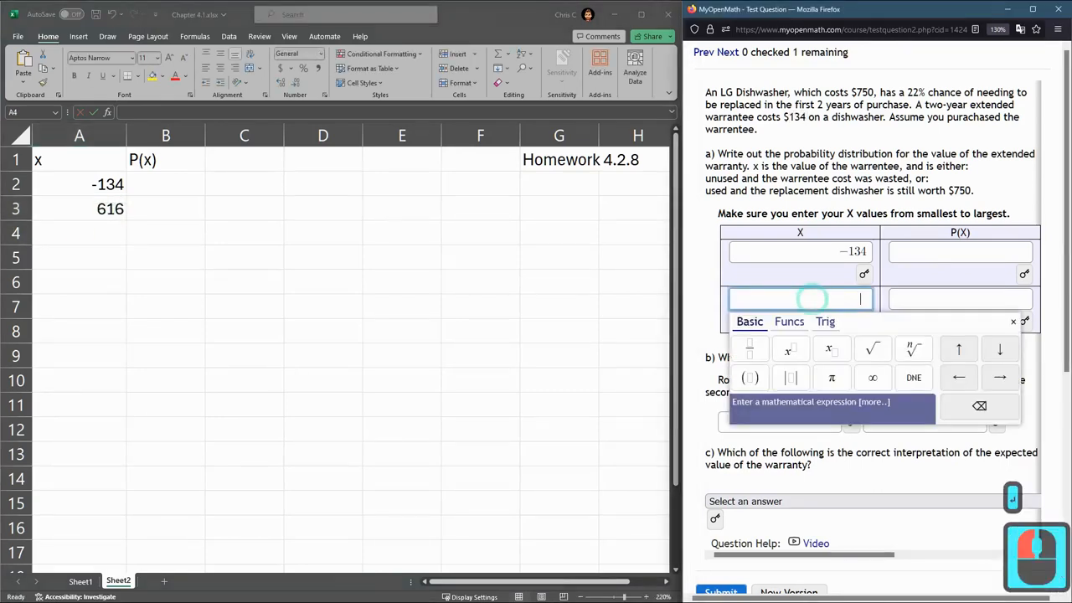
Step: Enter 616 as the second x value and submit both x values for checking
type("616")
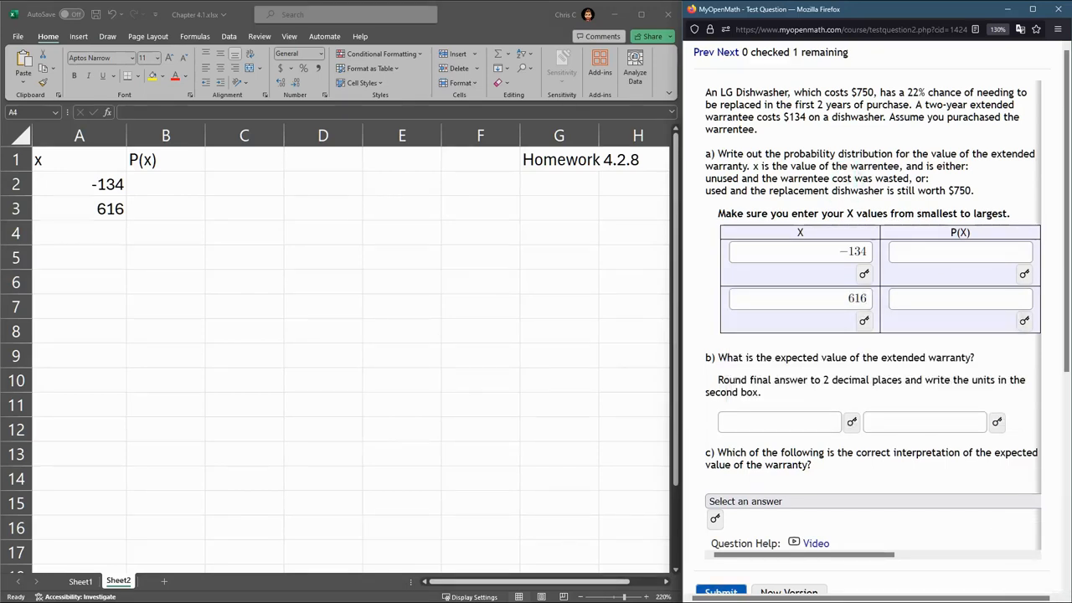
left_click(720, 589)
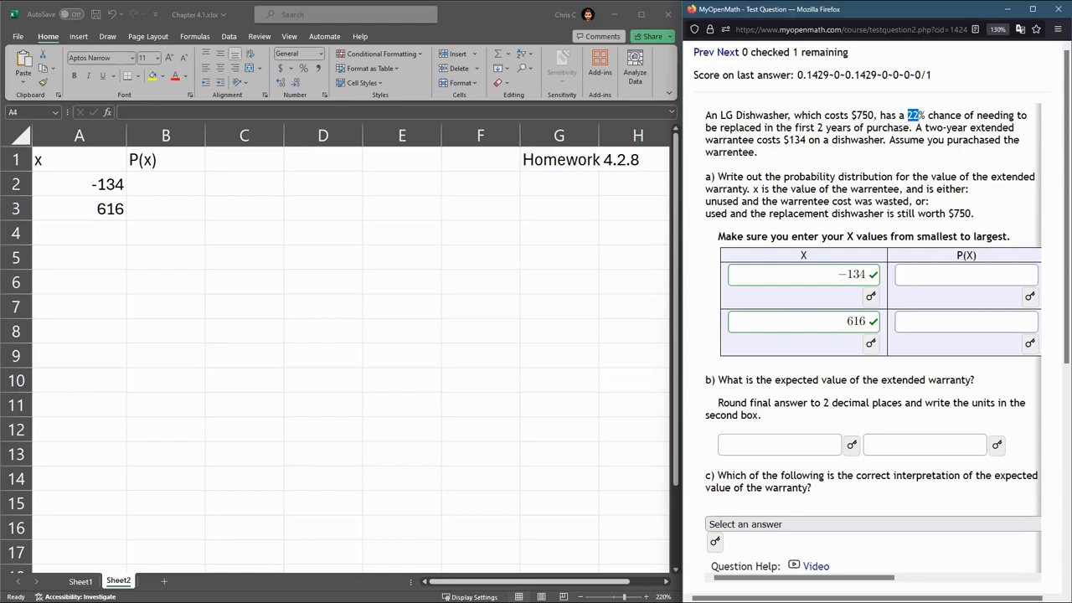
Step: Give 616 probability 0.22 in B3 and label rows 'breaks' and 'does not break'
left_click(164, 208)
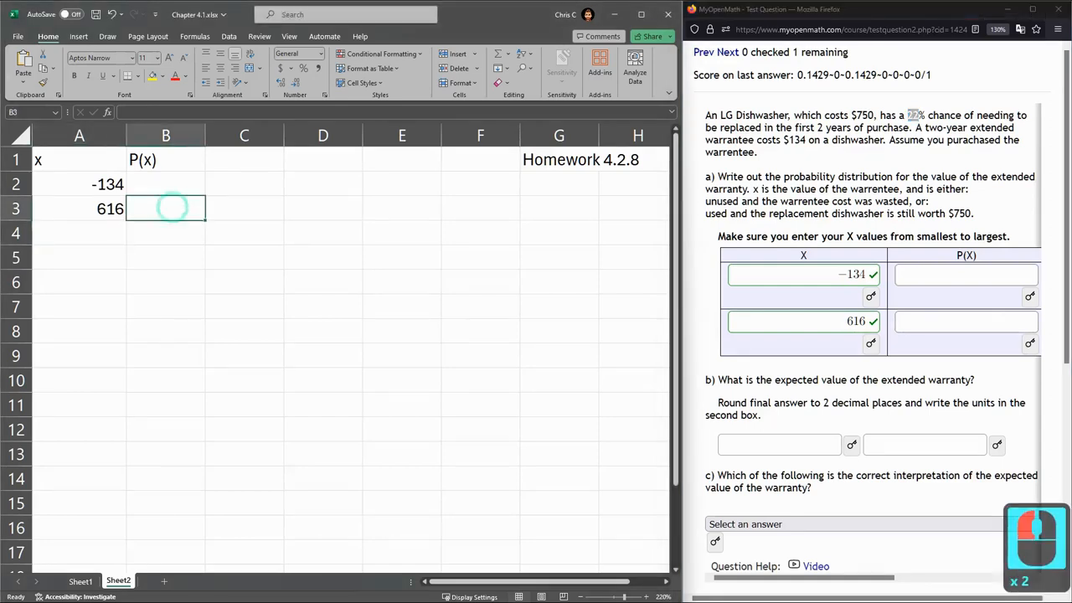
type(".22")
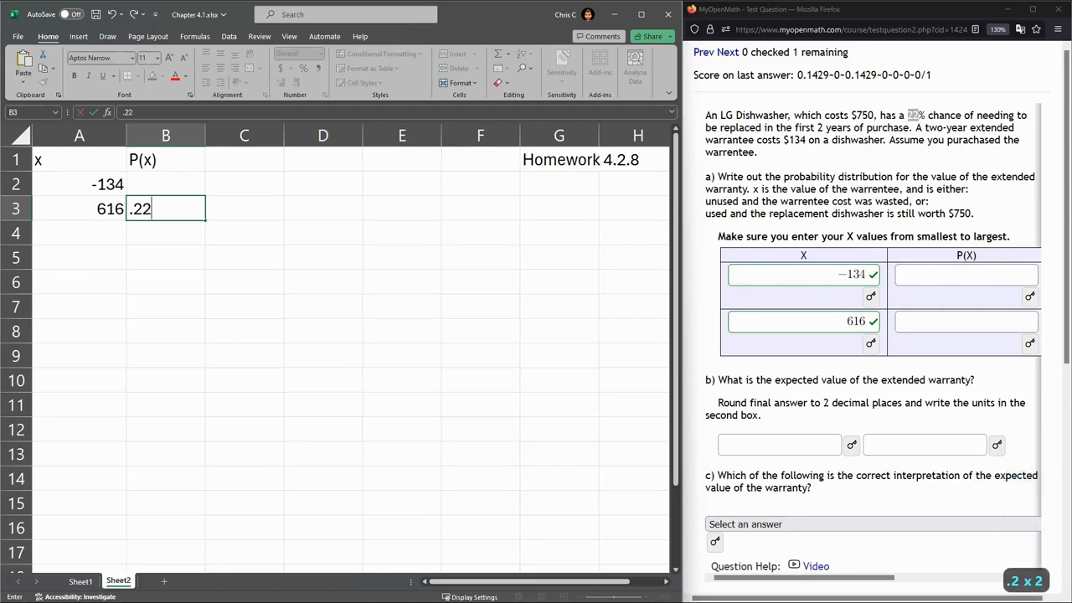
key("Return")
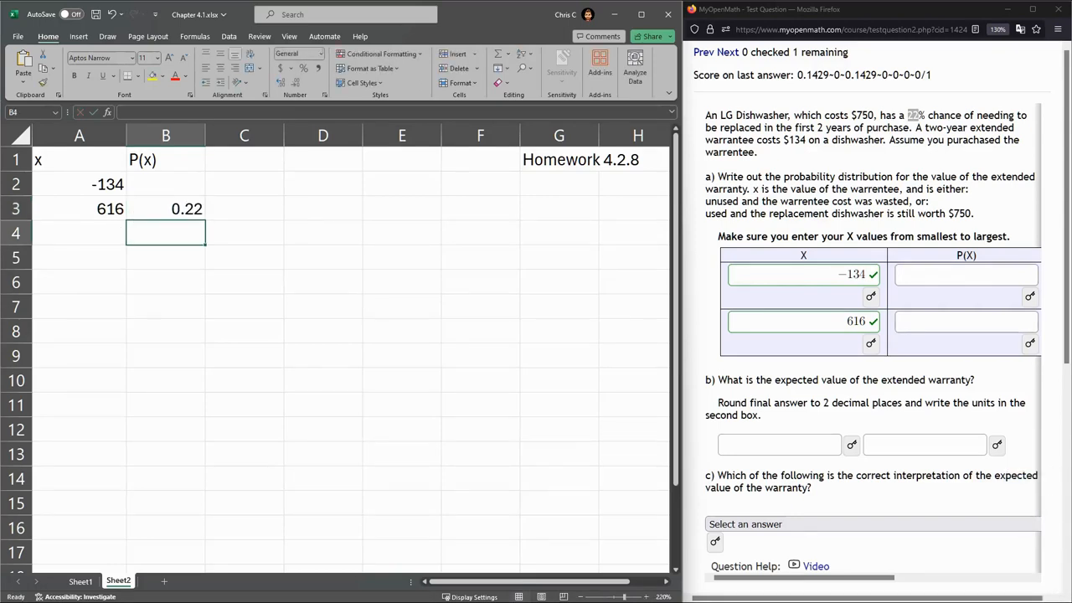
left_click(244, 208)
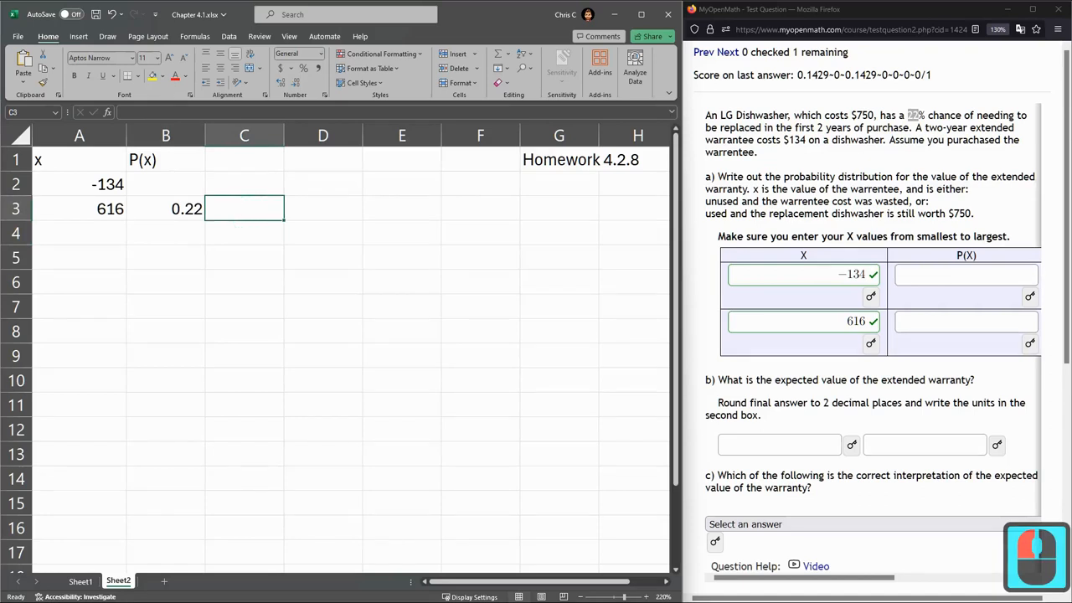
type("breaks")
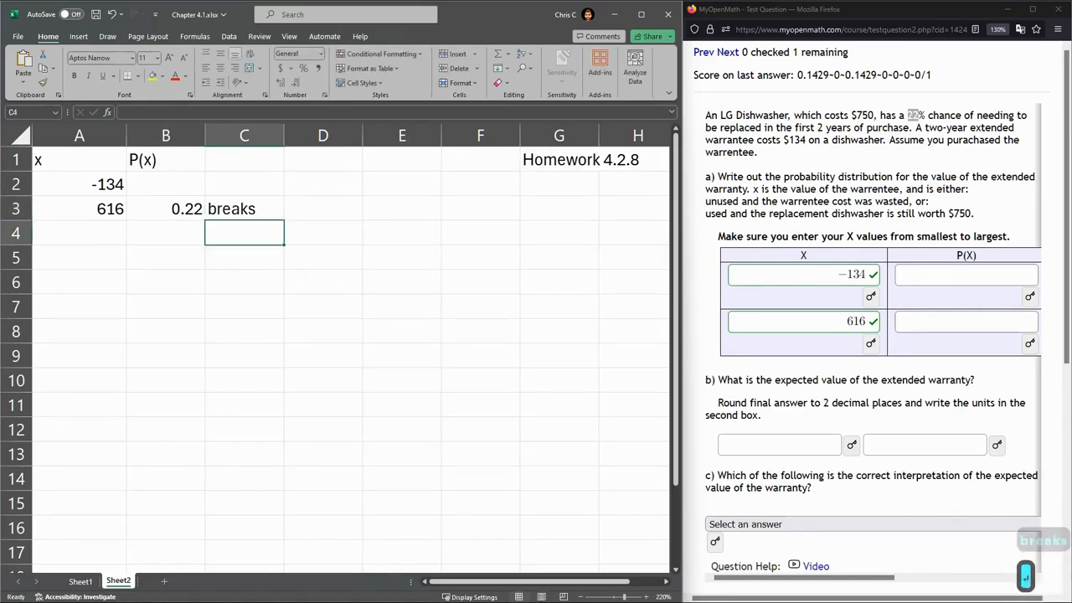
left_click(244, 183)
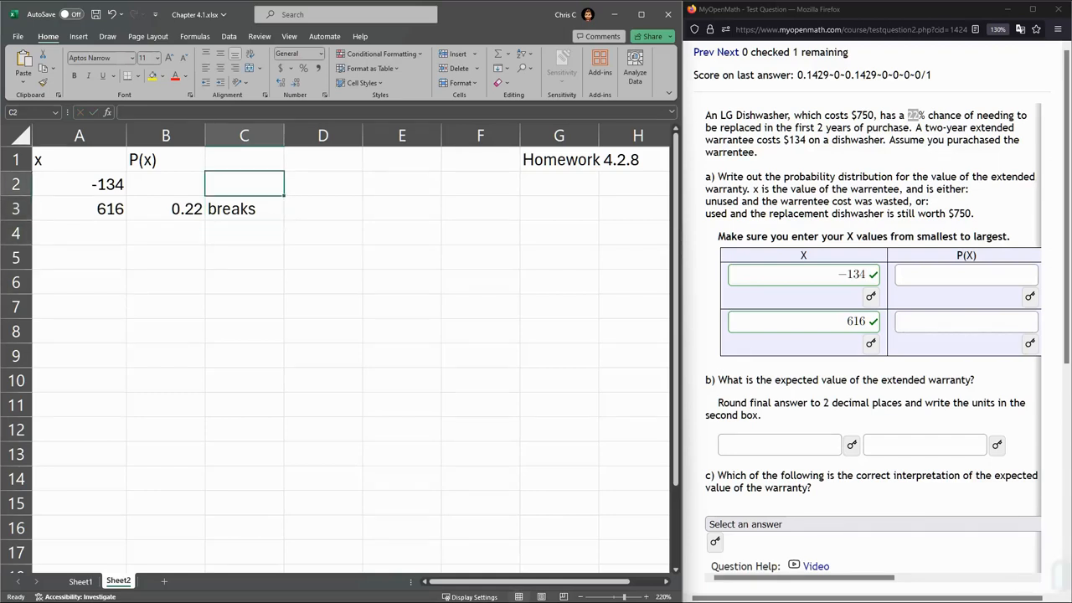
type("does not break")
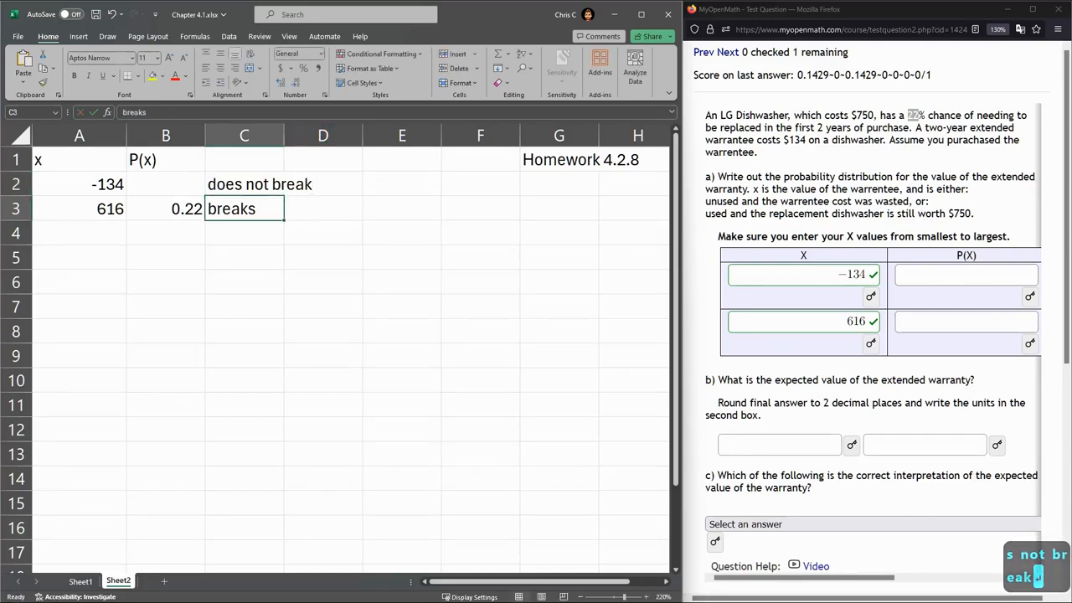
left_click(164, 208)
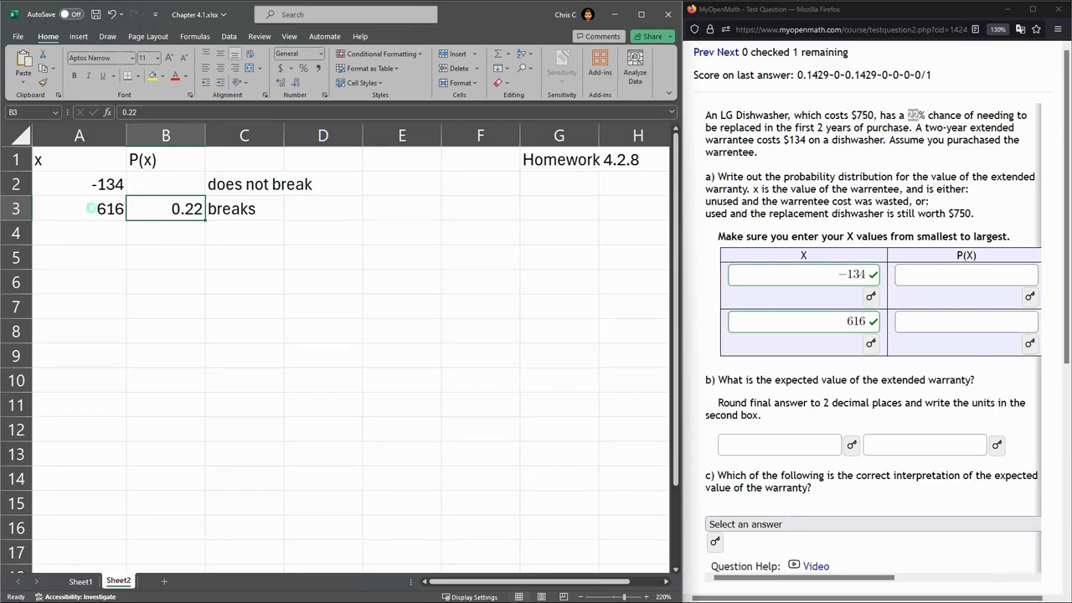
Step: Compute the -134 probability in B2 as =1-B3, giving 0.78
left_click(79, 208)
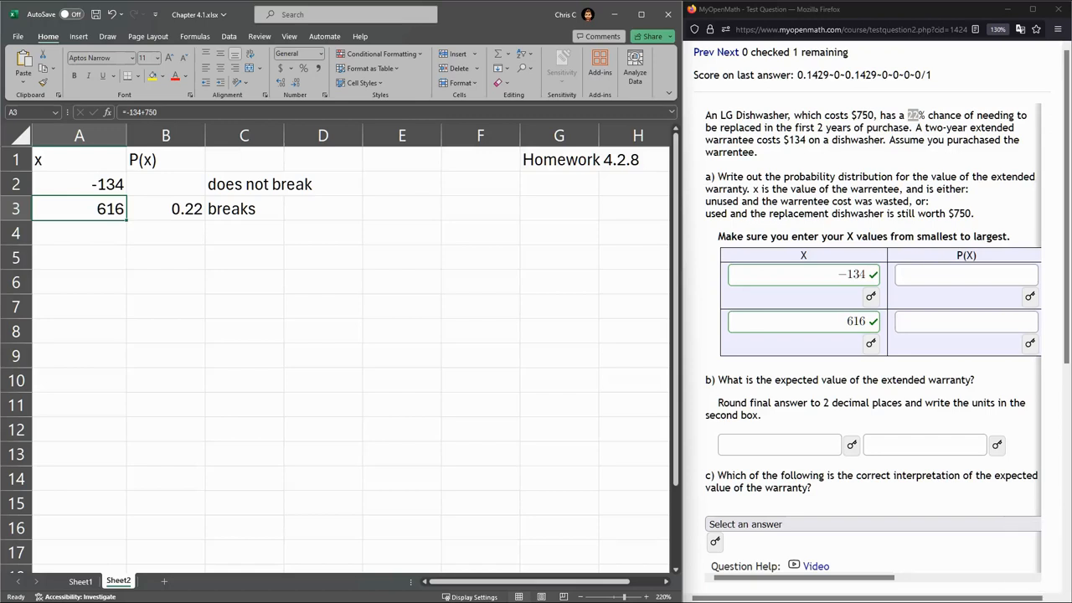
left_click(164, 182)
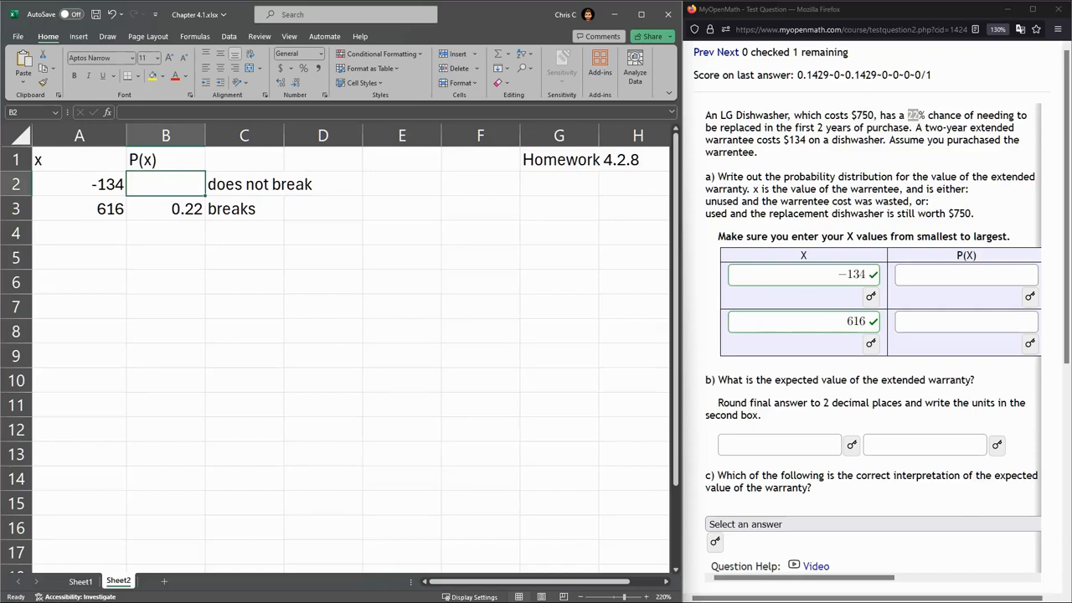
left_click(164, 208)
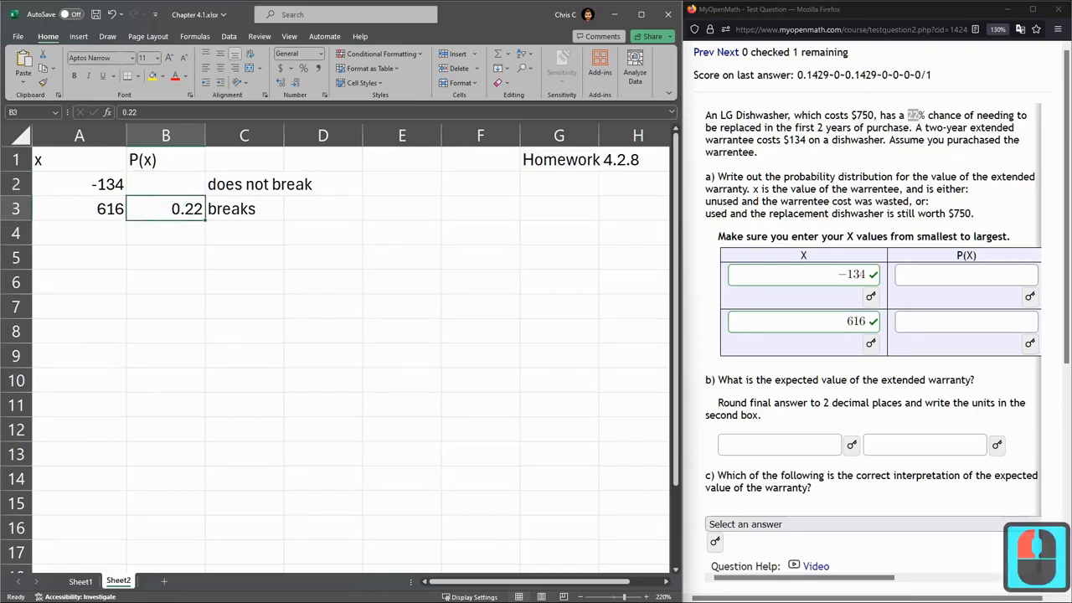
left_click(164, 182)
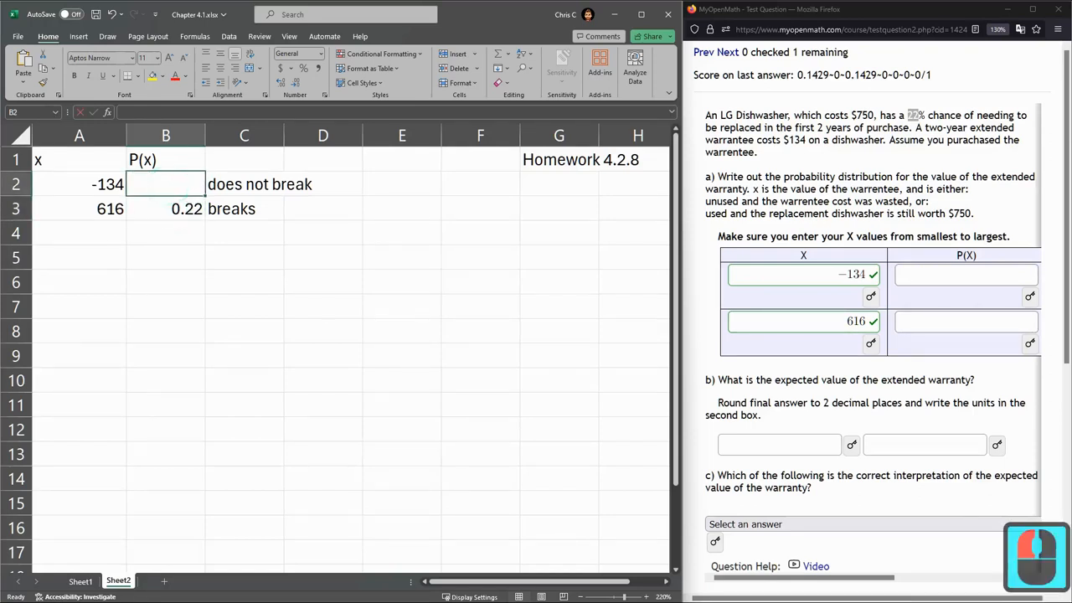
type("=1-")
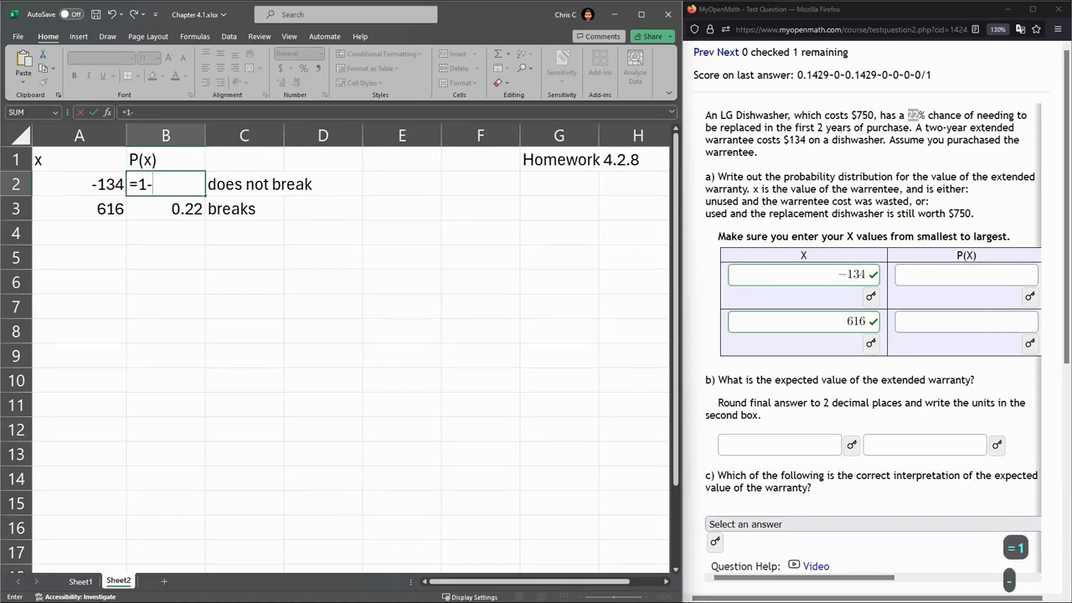
left_click(186, 208)
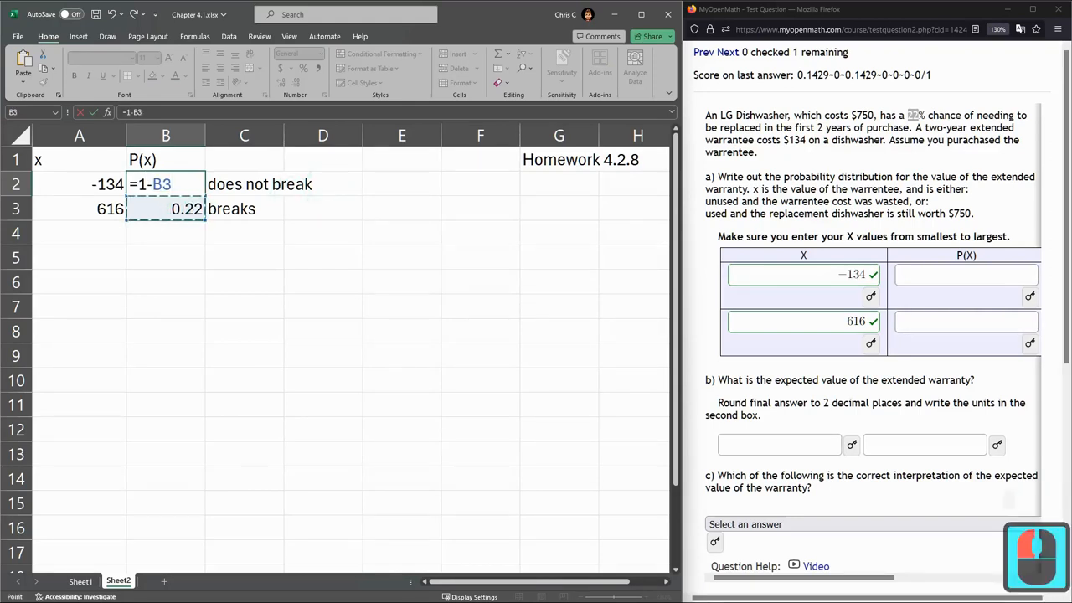
key("Return")
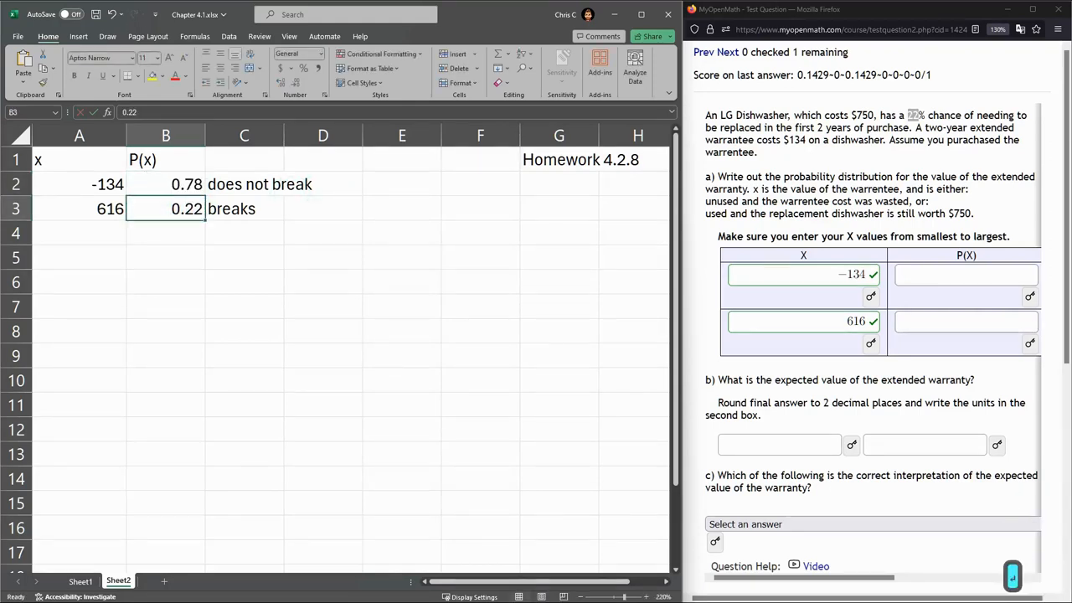
left_click(164, 183)
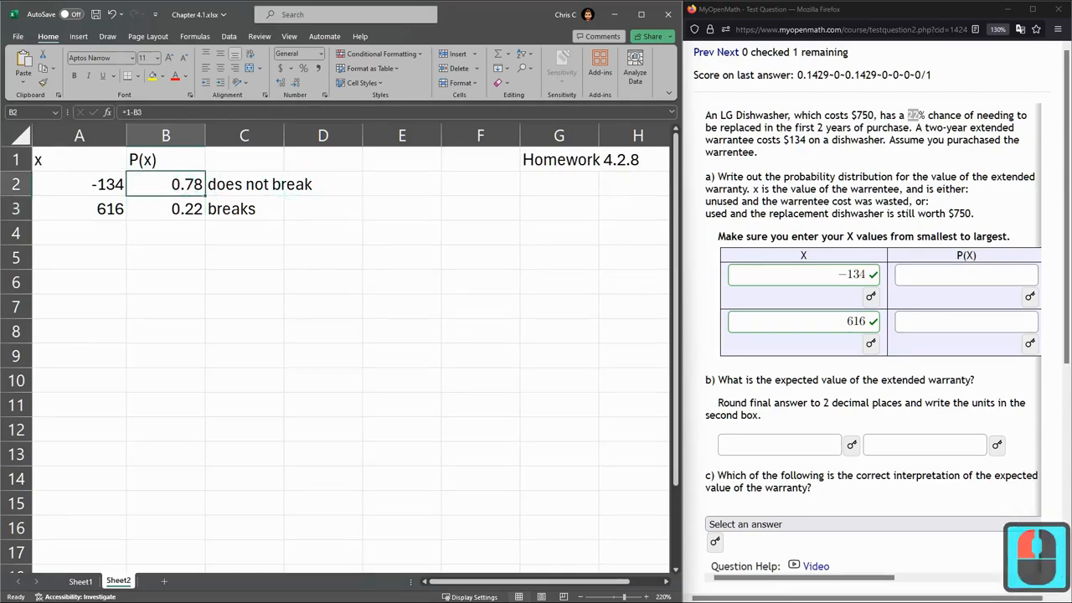
left_click(964, 274)
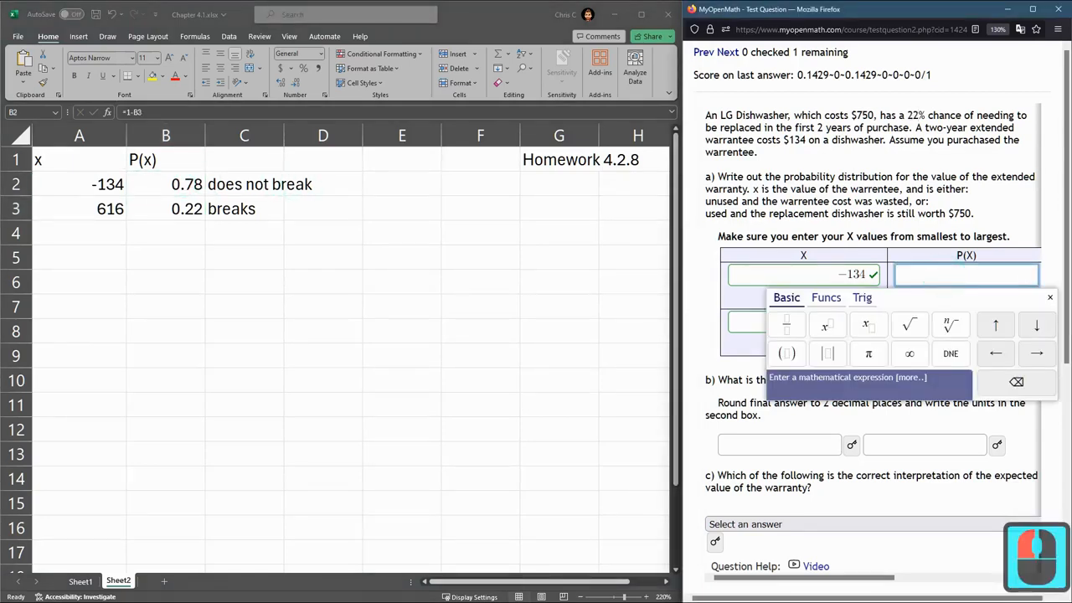
Step: Enter probabilities .78 and .22 in the part a table and submit for checking
type(".78")
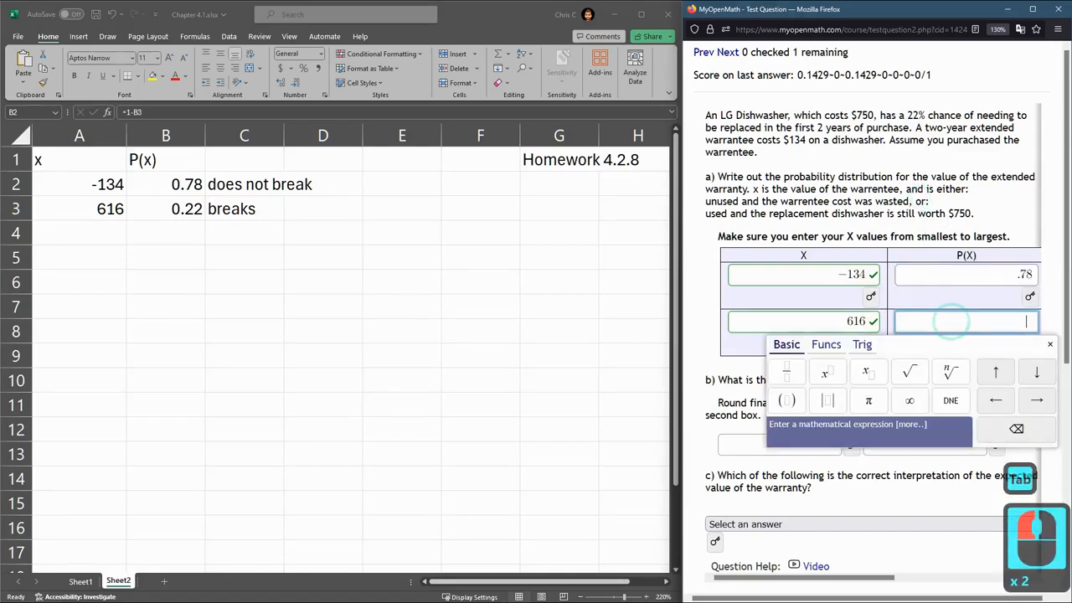
type(".22")
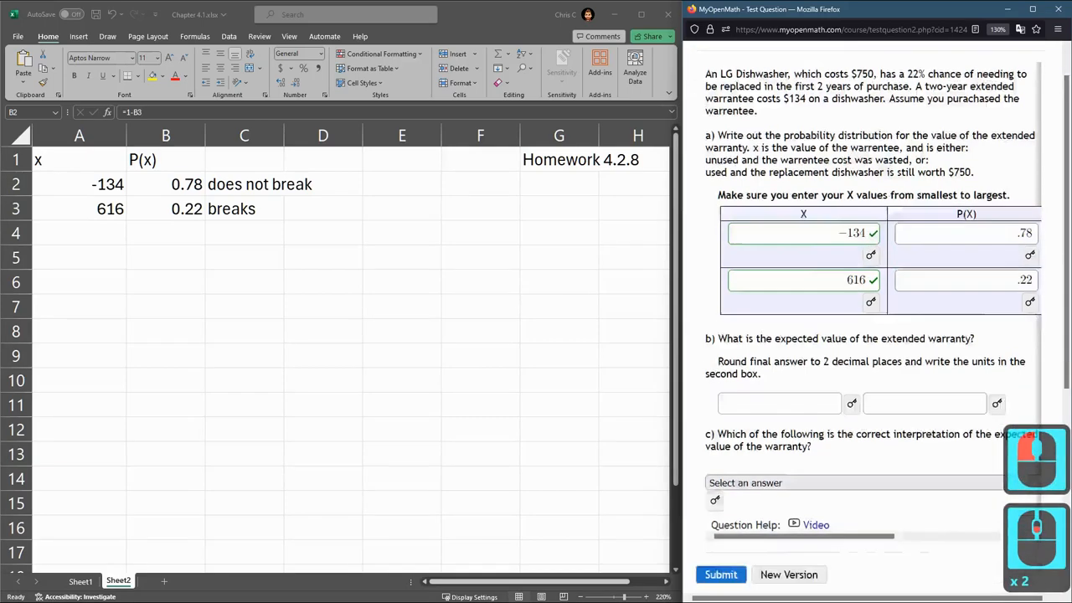
scroll("down", 3)
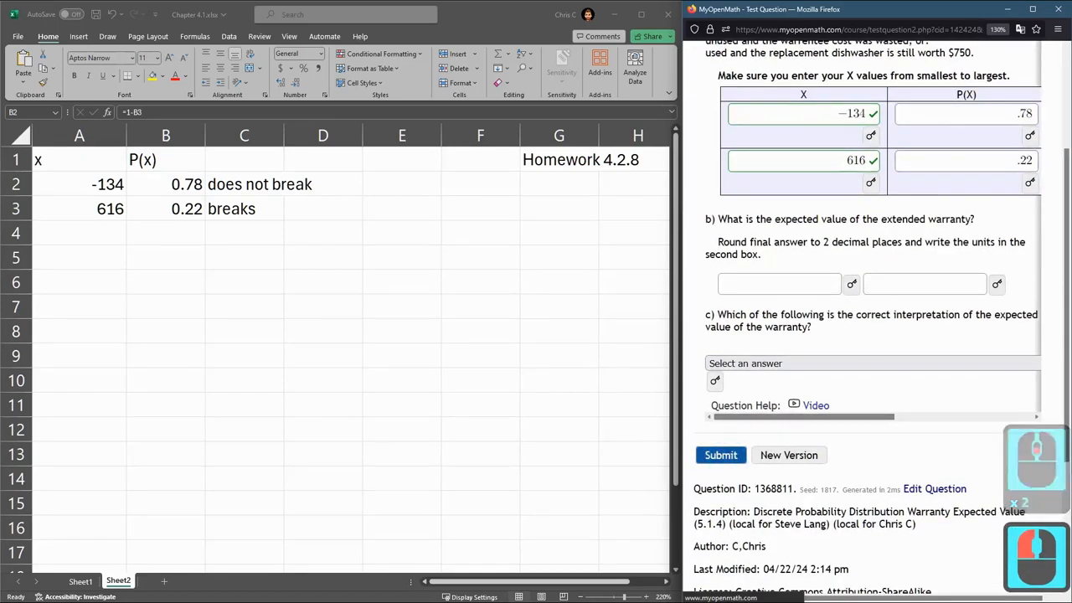
left_click(720, 456)
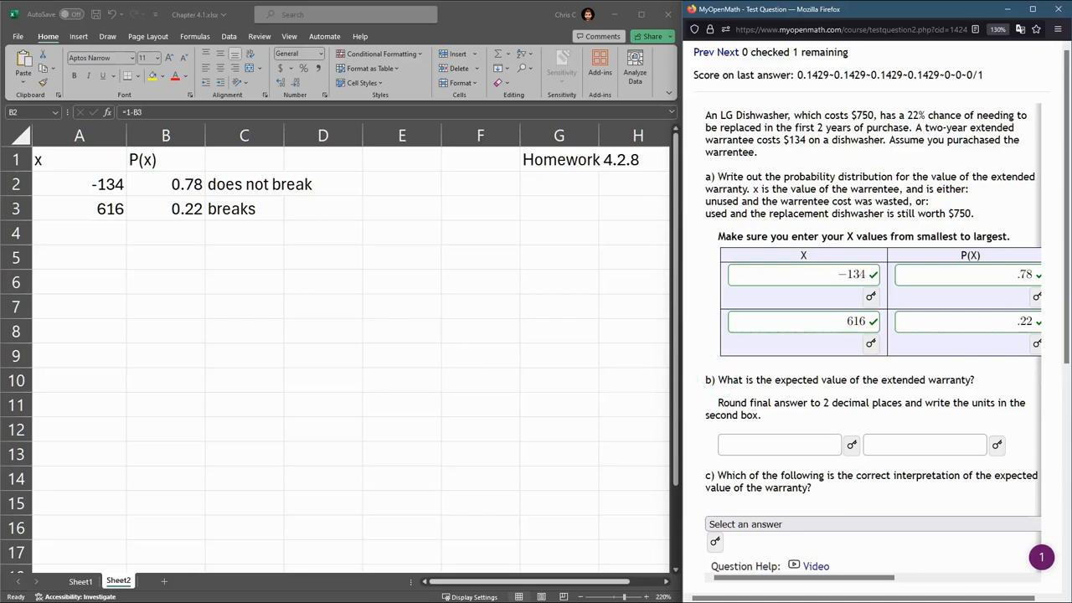
Step: Add an x*P(x) header in E1 and compute =A2*B2 giving -104.52
double_click(727, 378)
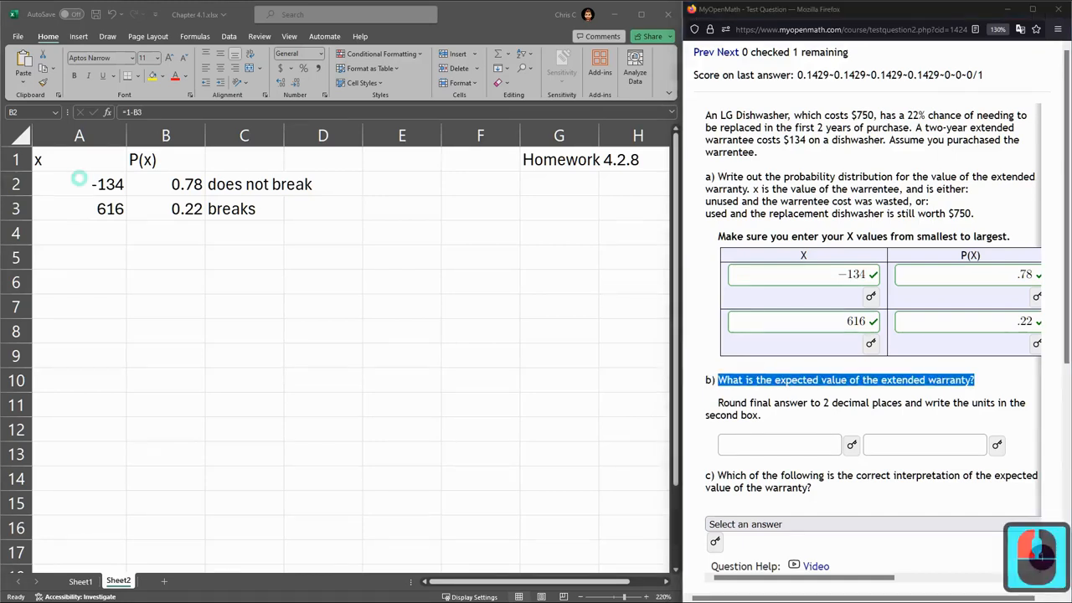
left_click(80, 183)
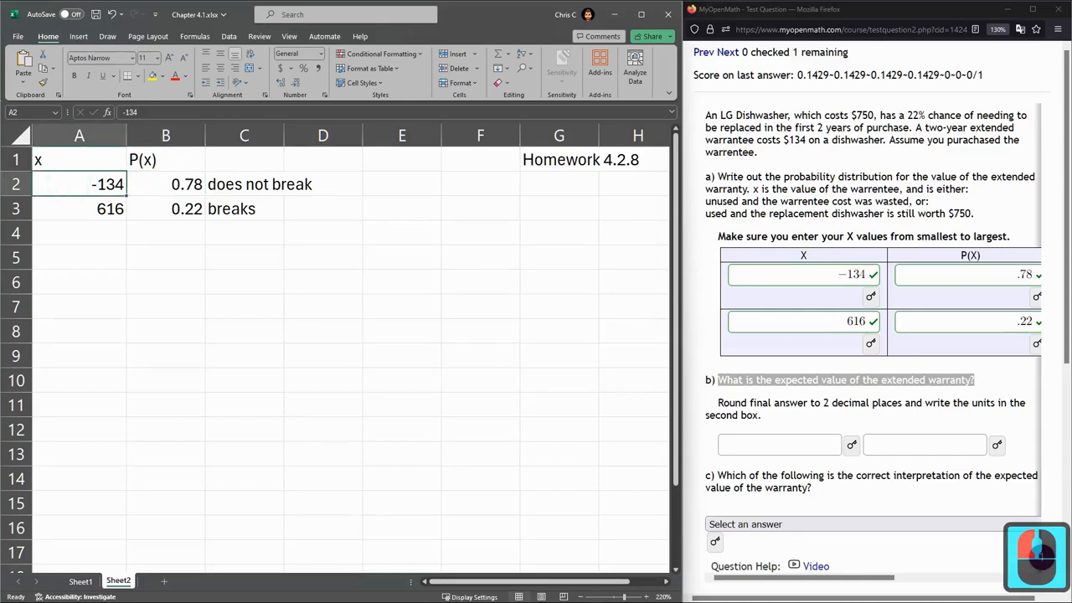
left_click(402, 160)
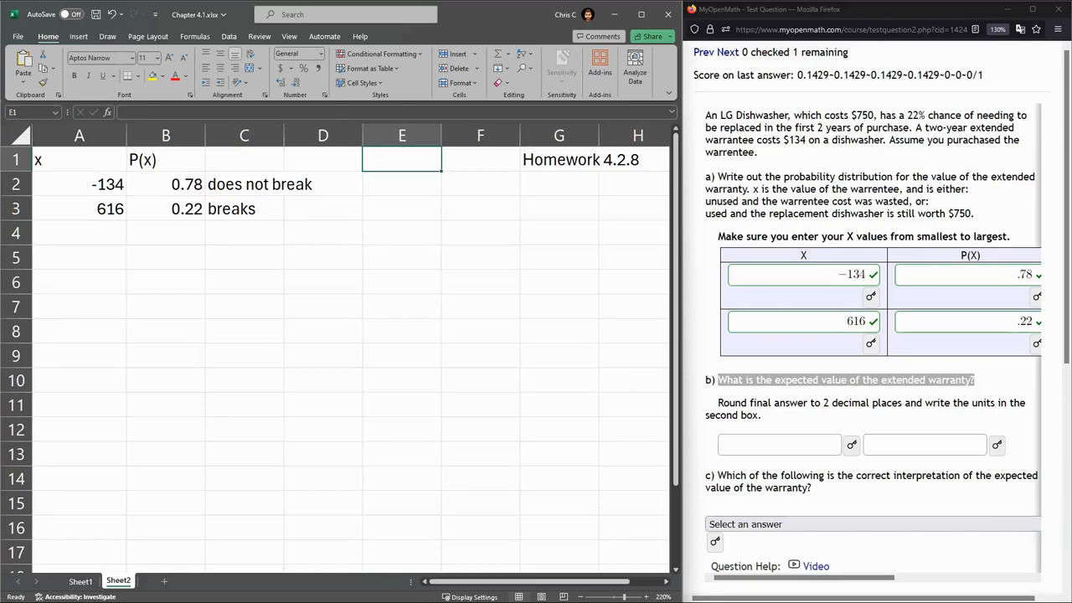
type("x*P(x")
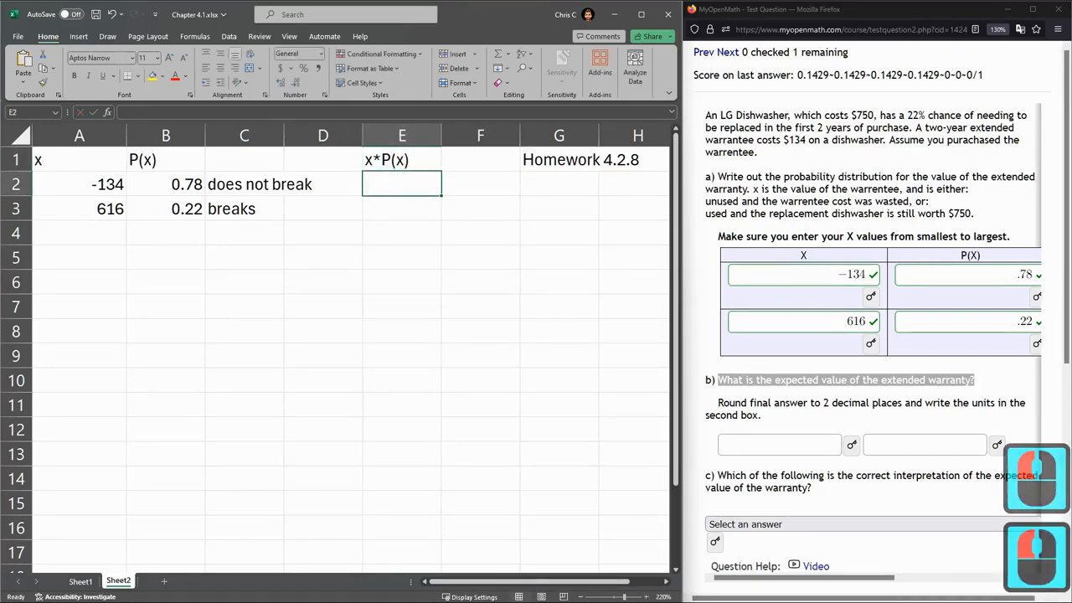
type("=")
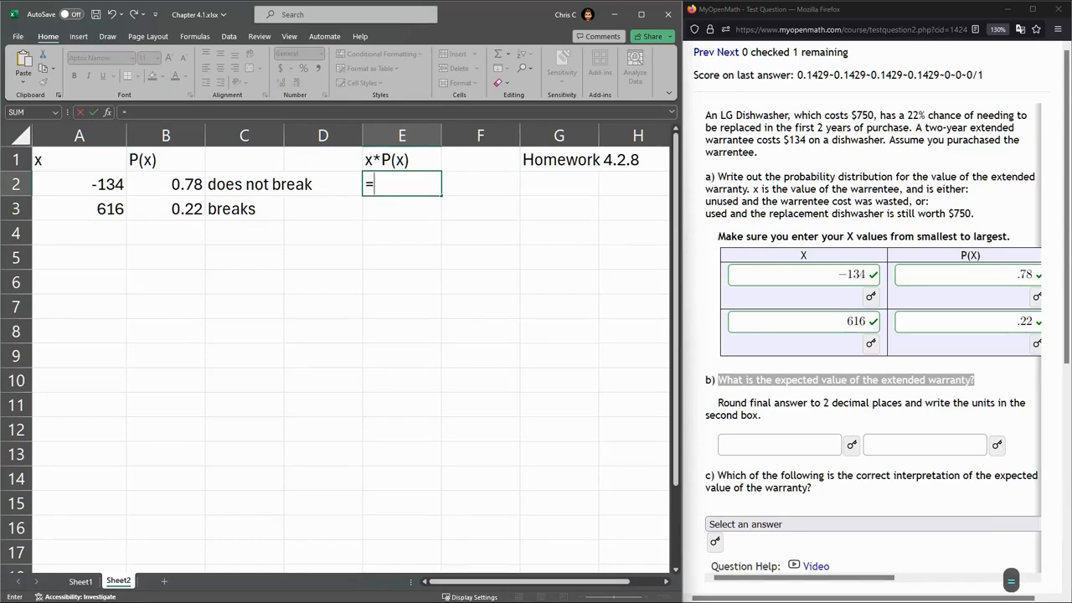
left_click(107, 182)
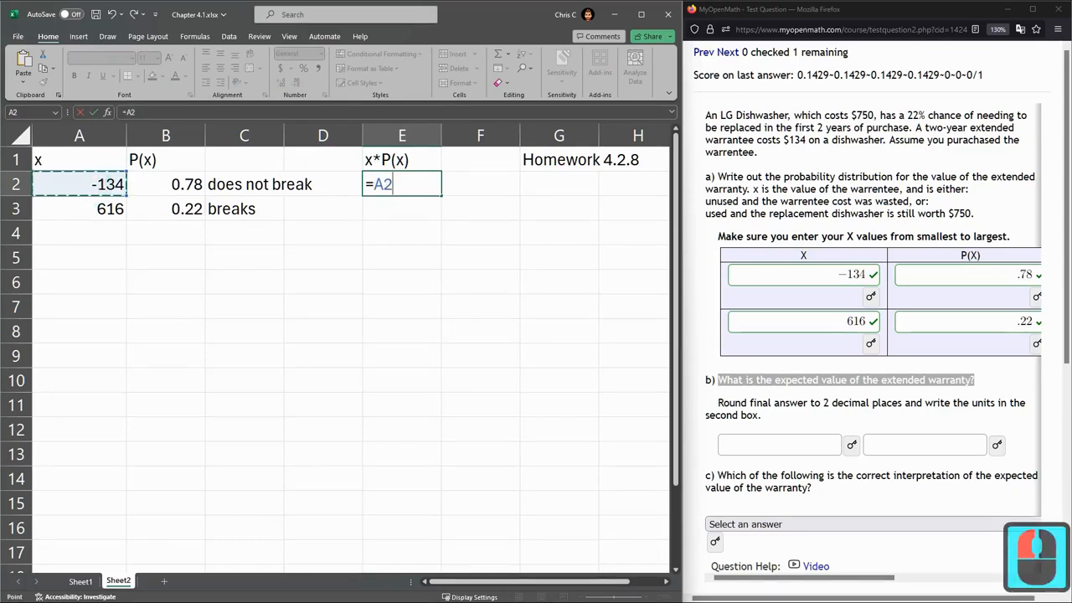
left_click(166, 183)
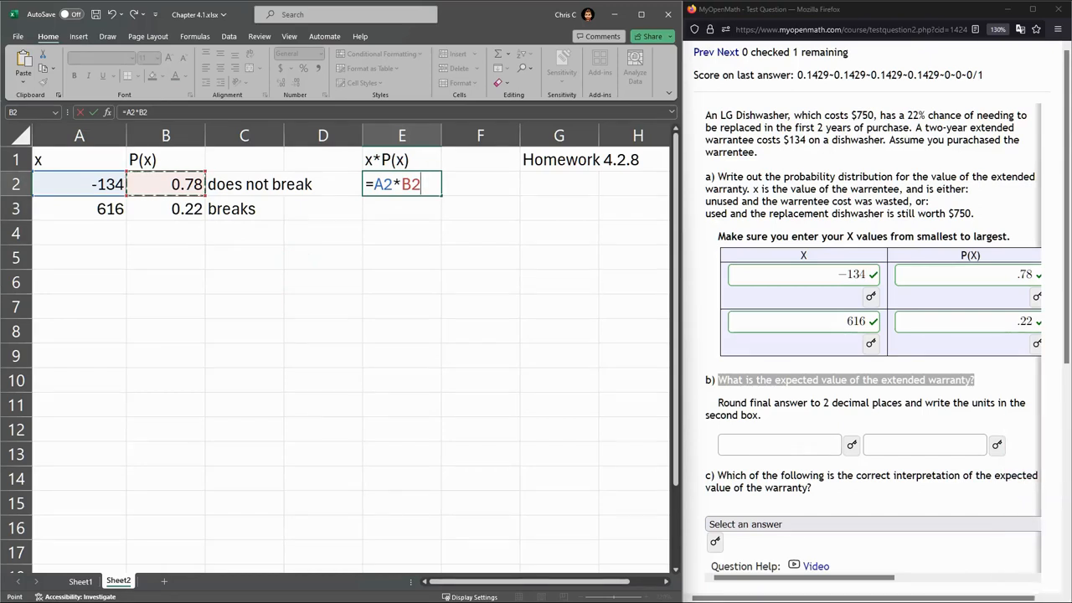
key("Return")
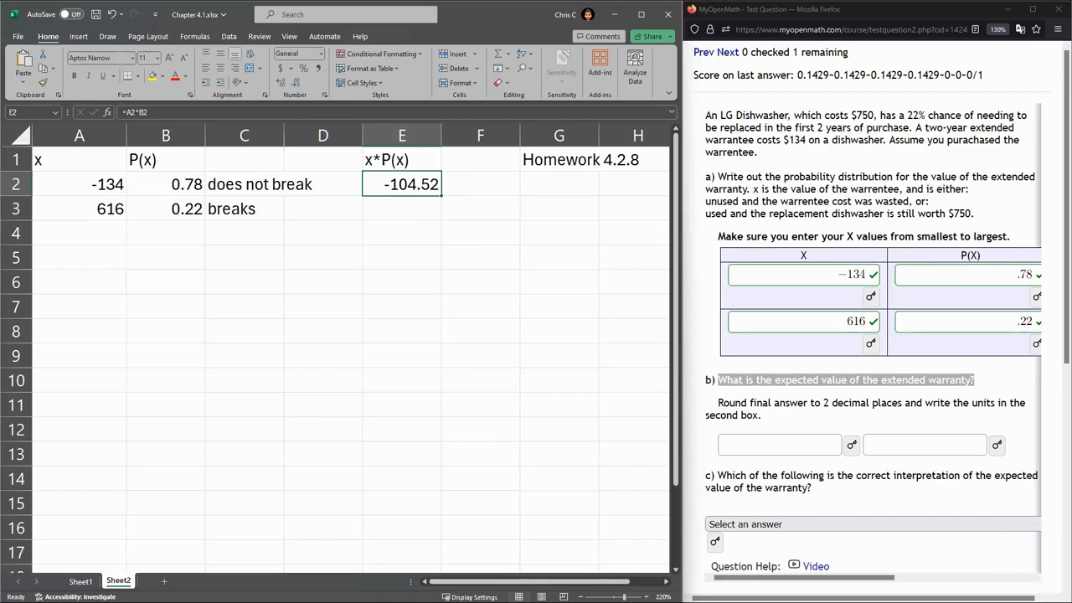
Step: Fill the product formula to row 3 (135.52) and sum both products to 31
left_click_drag(402, 184, 402, 207)
type("=")
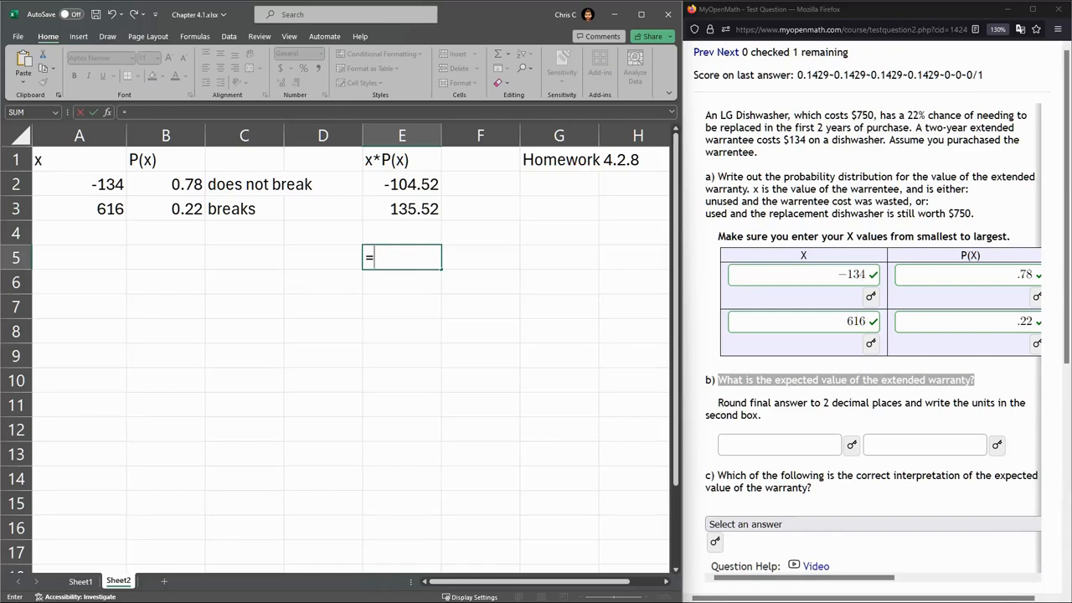
left_click(402, 159)
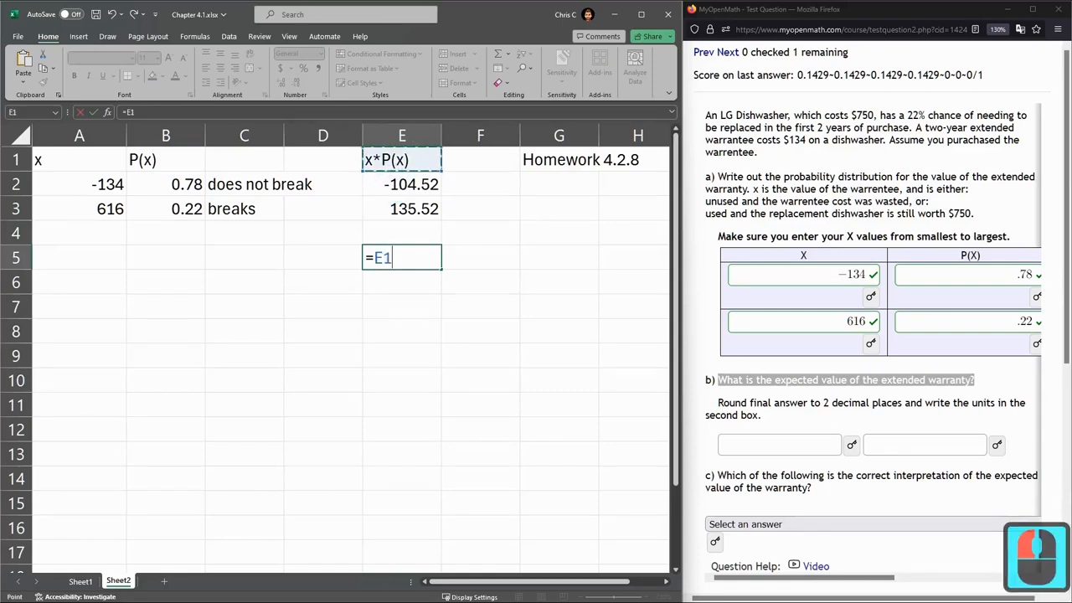
type("+")
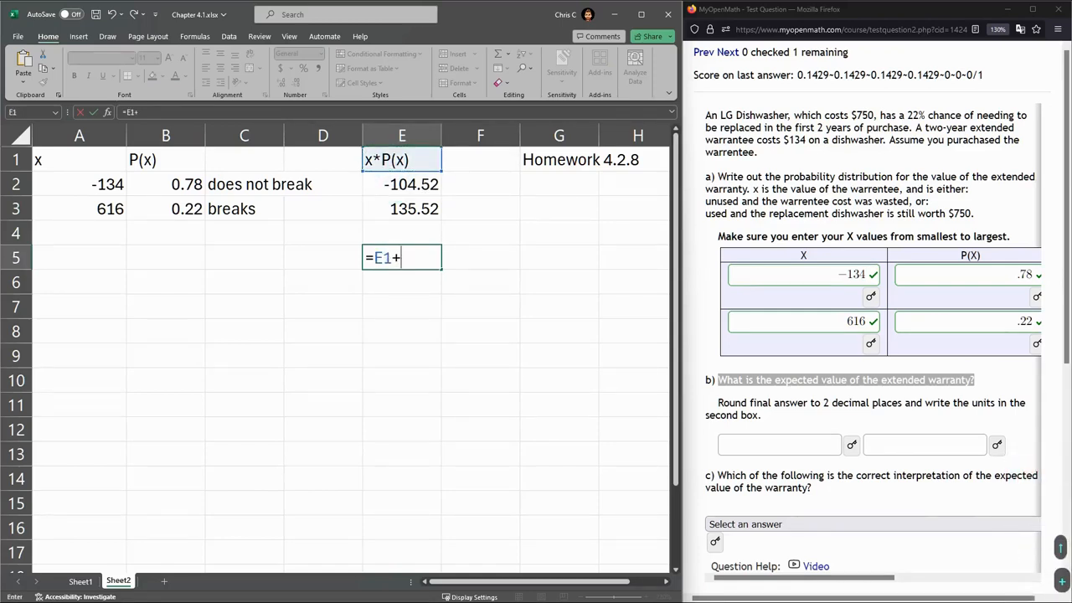
left_click(402, 208)
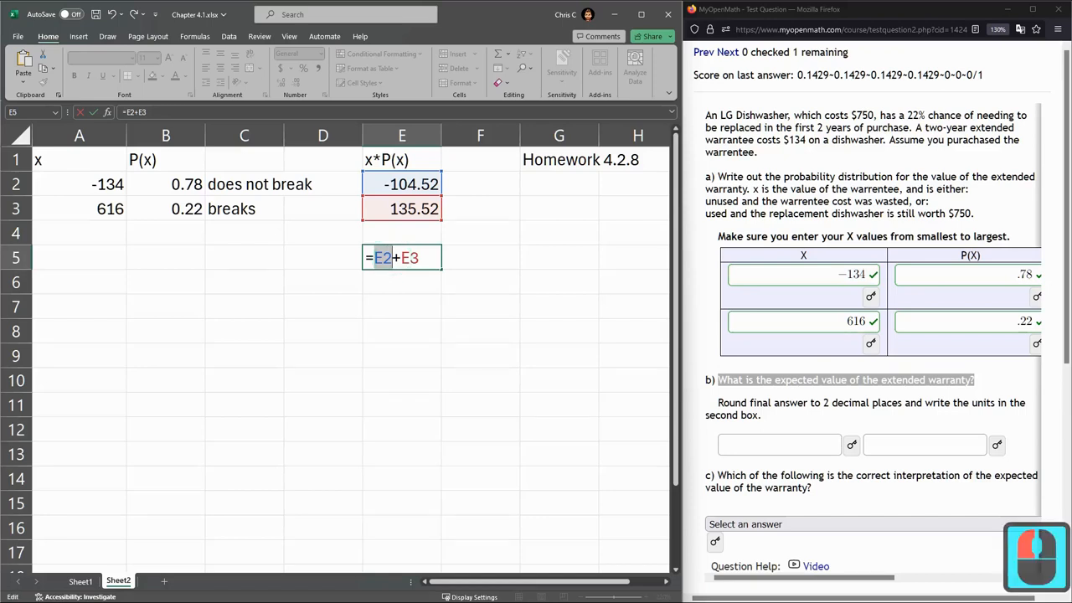
key("Return")
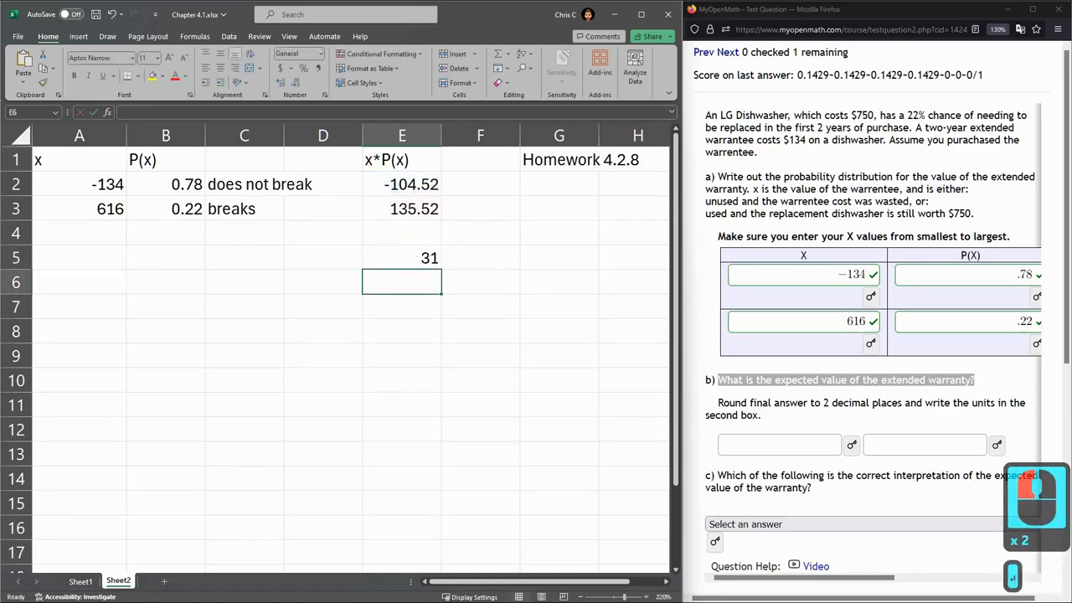
left_click(401, 258)
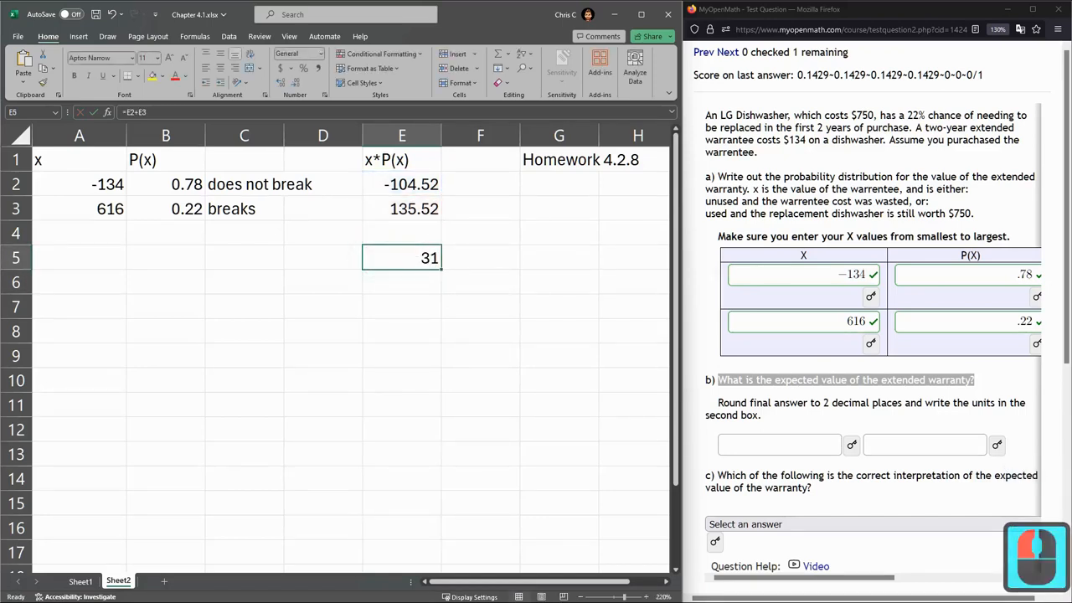
Step: Answer part b with expected value 31 in dollars and submit for checking
left_click(779, 444)
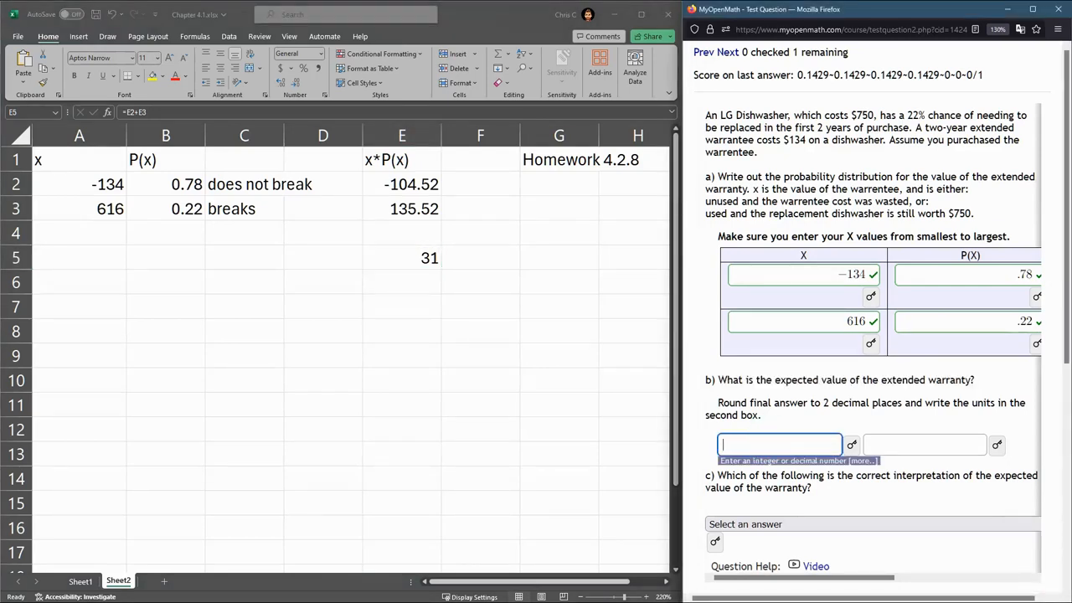
type("31")
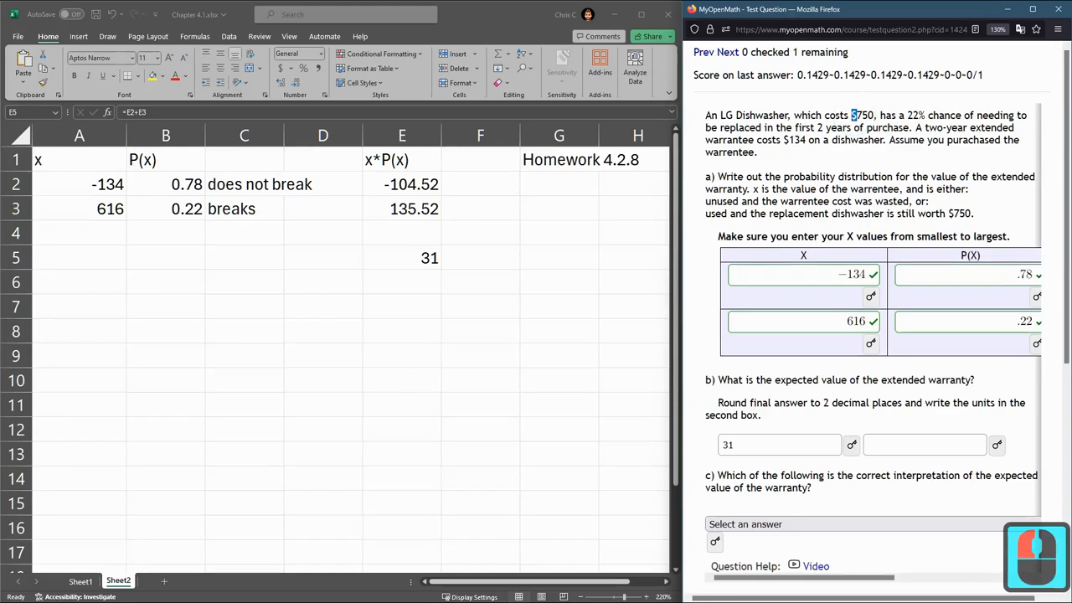
left_click(924, 445)
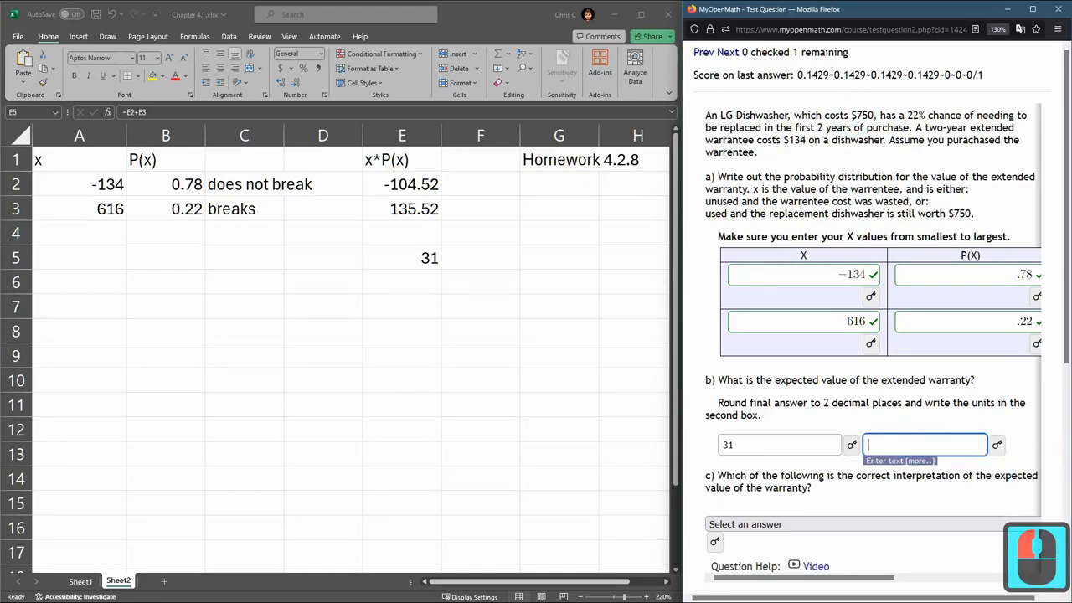
type("s")
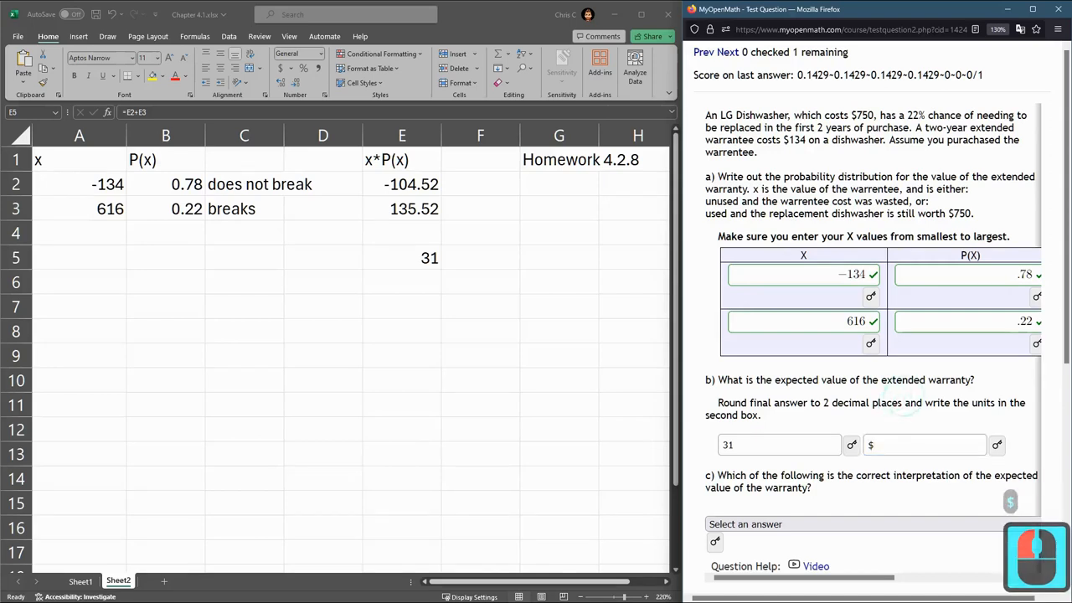
scroll("down", 3)
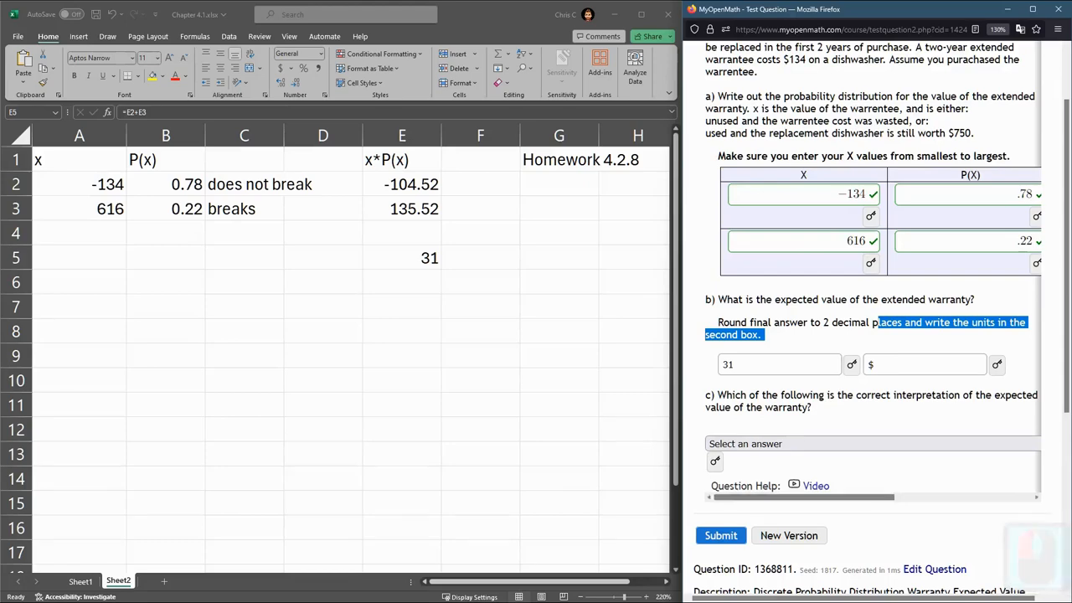
left_click(720, 536)
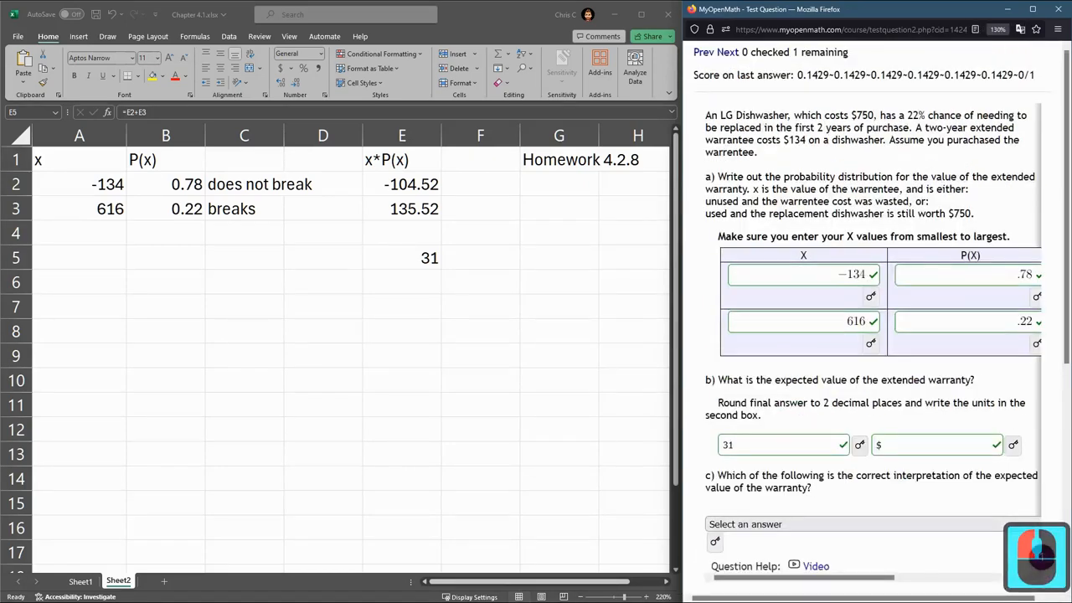
left_click(743, 362)
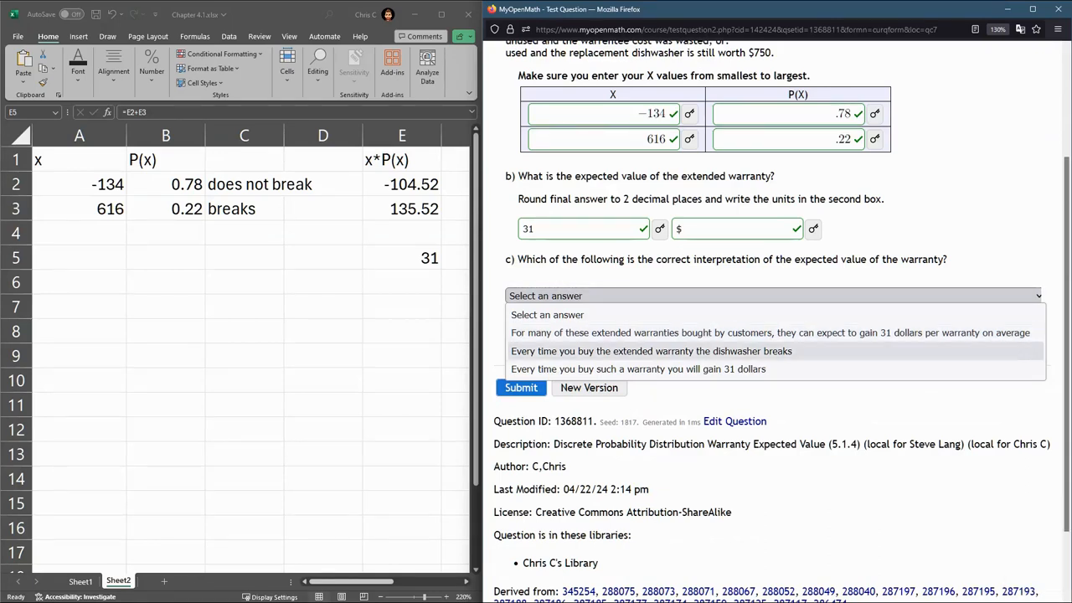
mouse_move(770, 331)
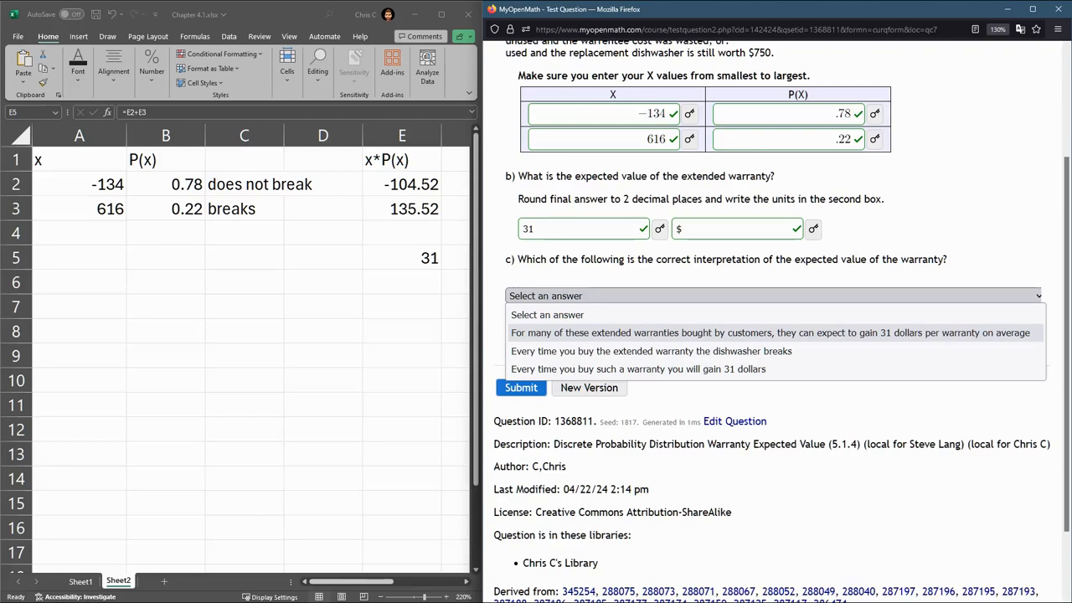
mouse_move(649, 351)
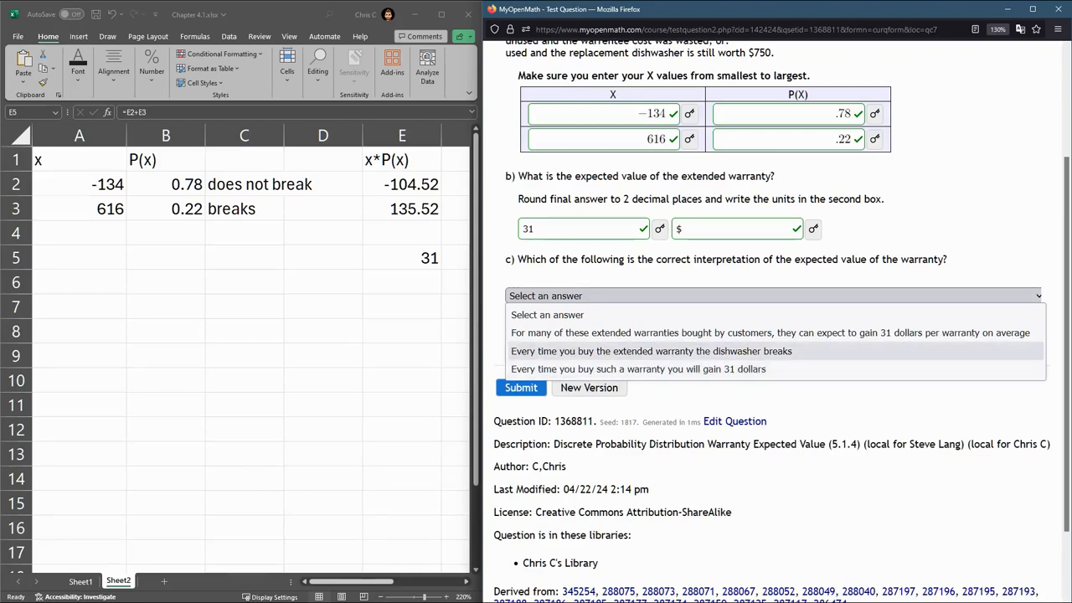
mouse_move(771, 331)
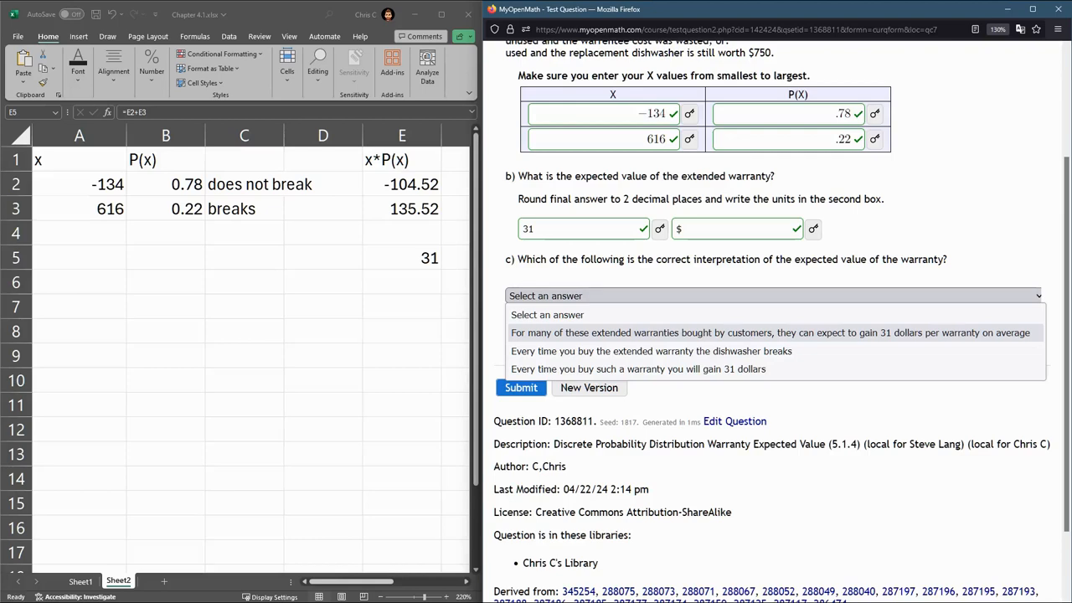
Step: Choose the interpretation that customers gain 31 dollars per warranty on average
left_click(770, 331)
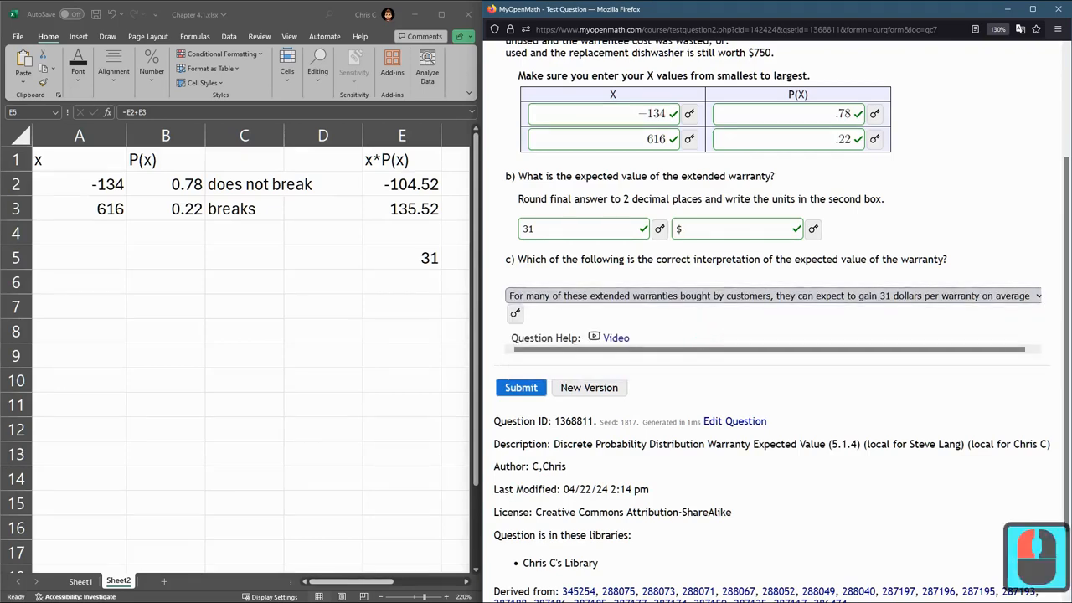